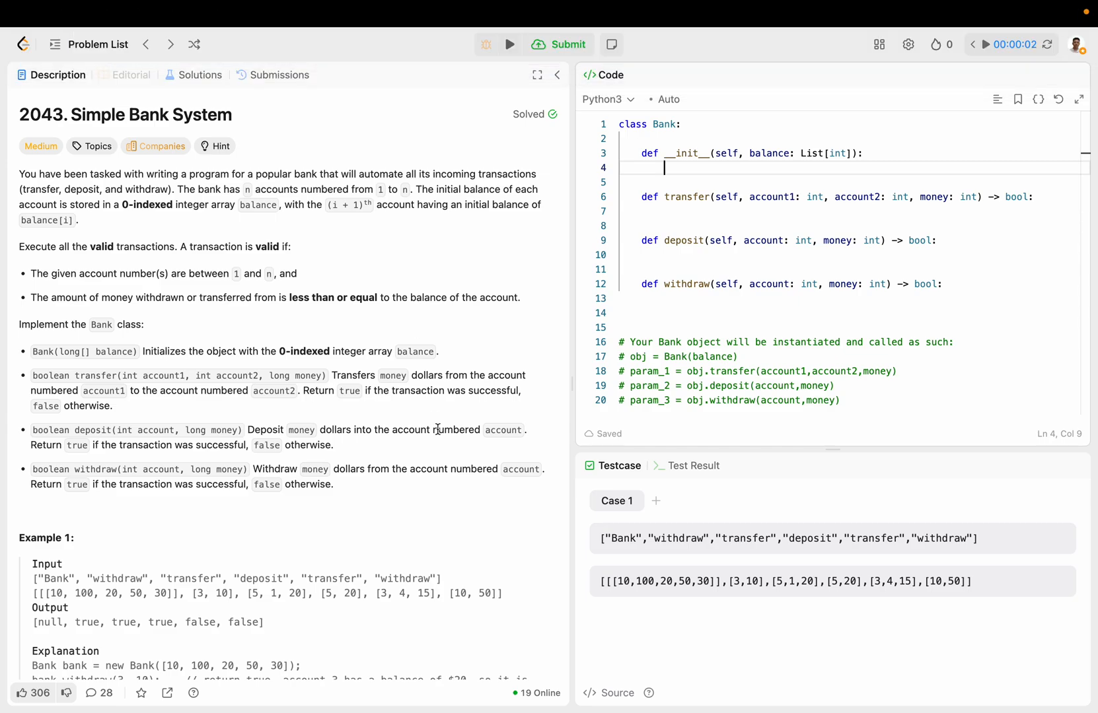
pyautogui.moveTo(378, 268)
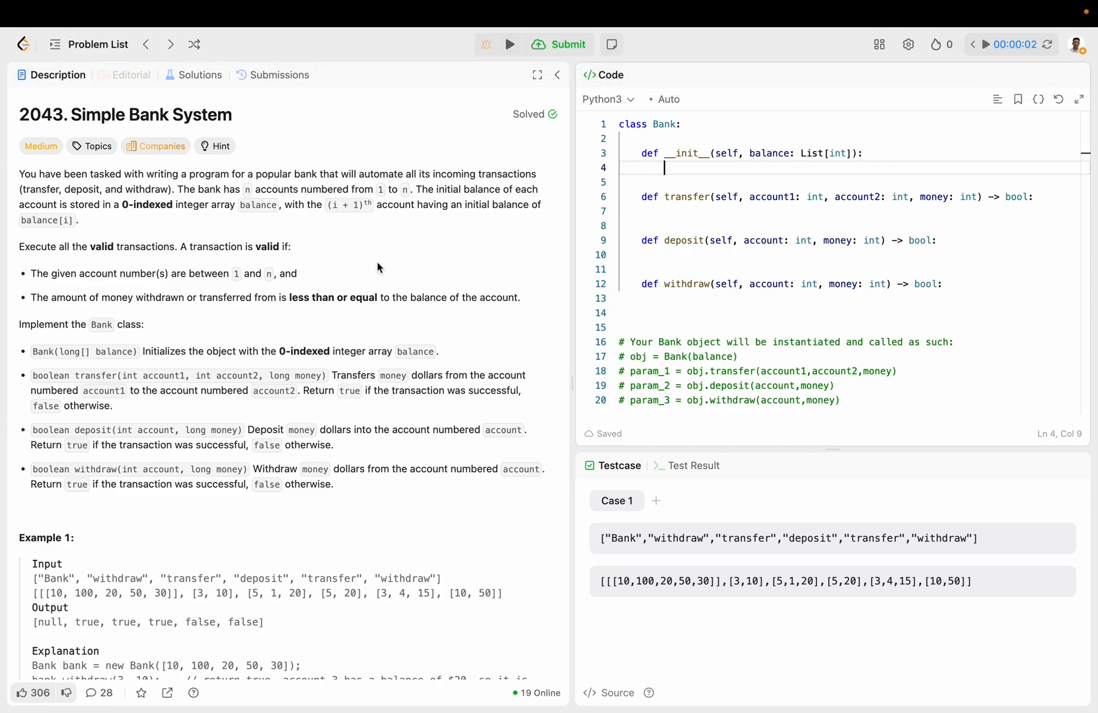
# - Review past submissions and read the Bank description about n accounts and the initializer
pyautogui.click(280, 75)
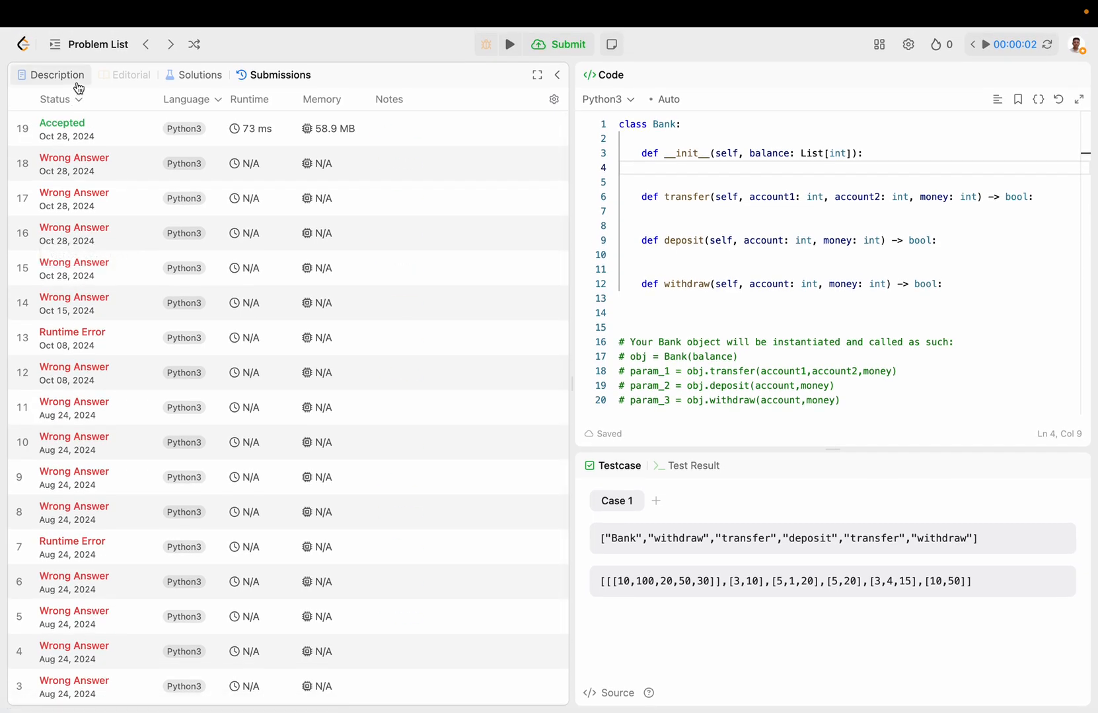
pyautogui.click(57, 74)
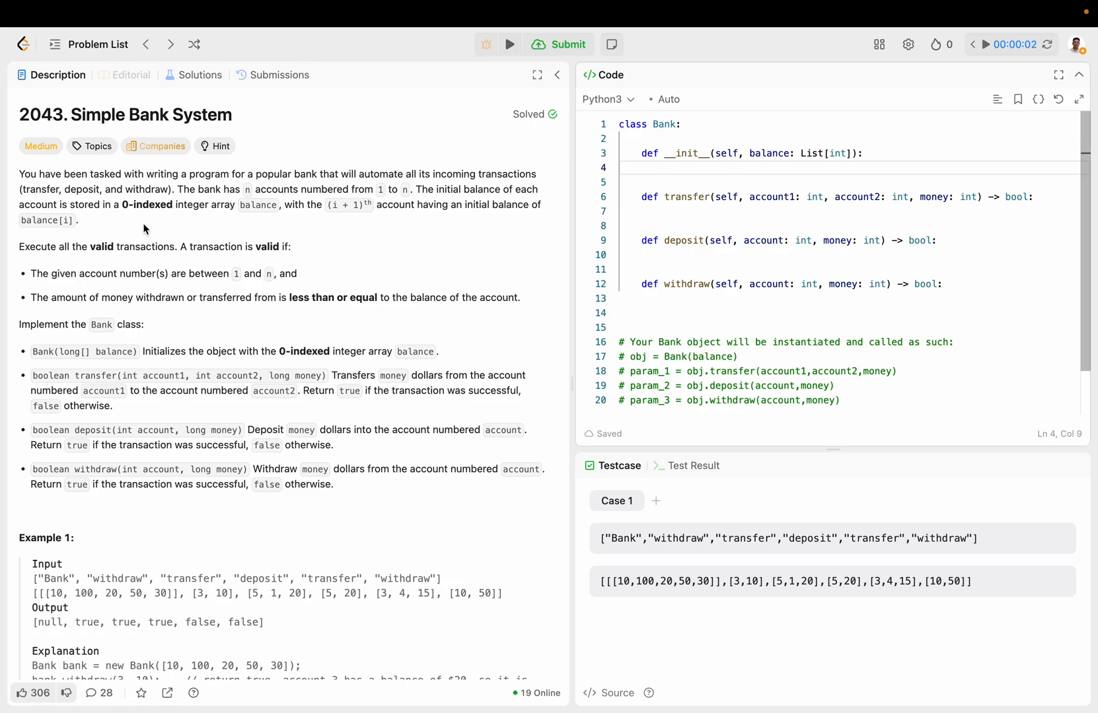
pyautogui.scroll(-3)
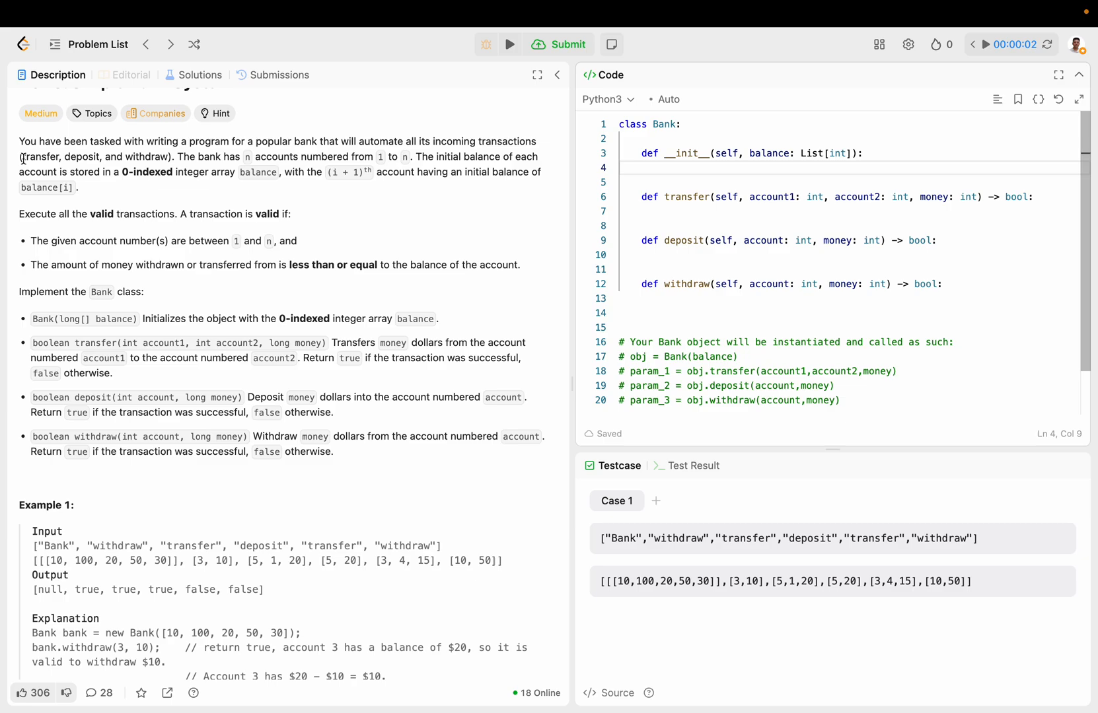
pyautogui.moveTo(23, 156); pyautogui.dragTo(168, 156)
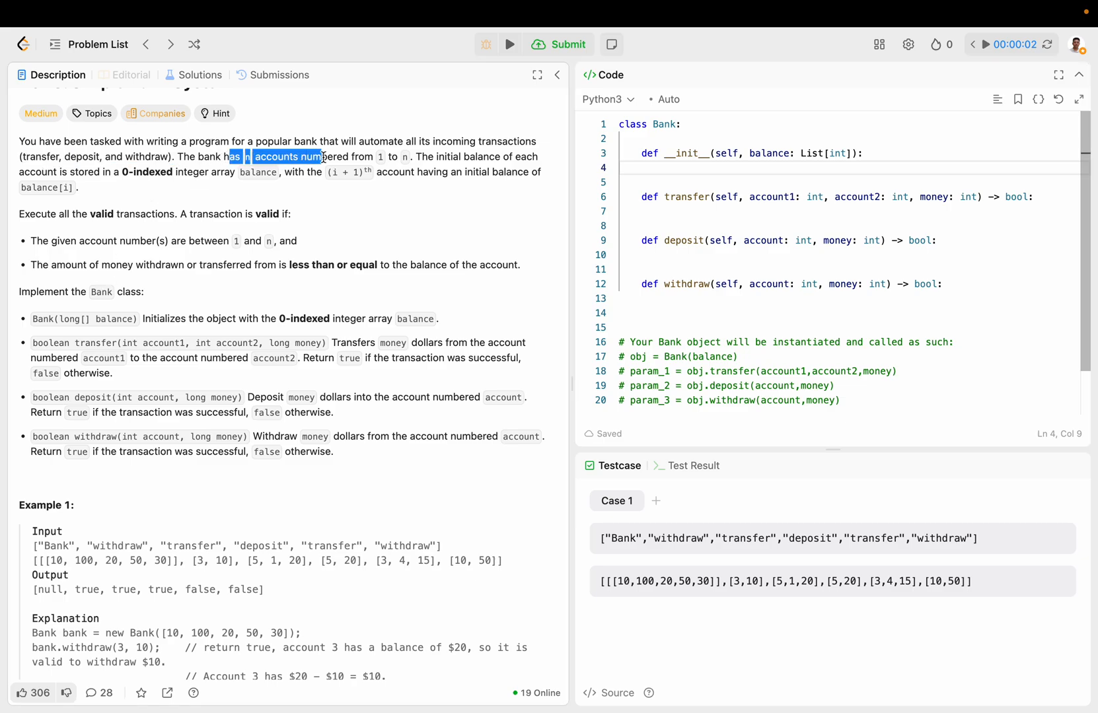
pyautogui.moveTo(423, 183)
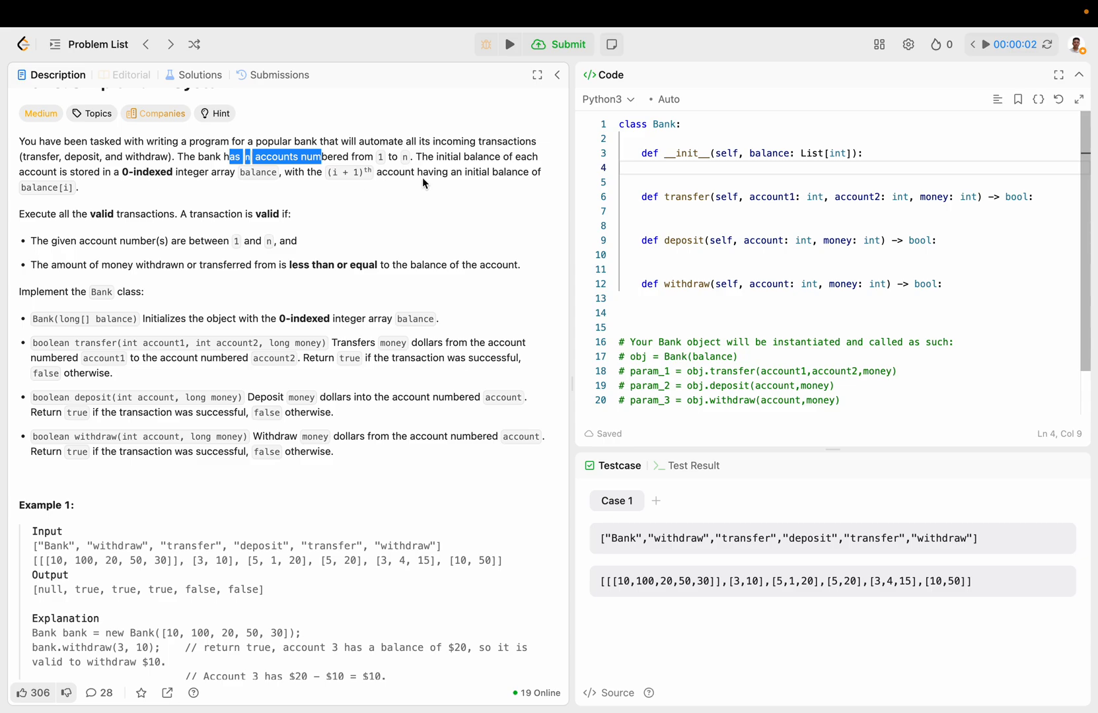
pyautogui.doubleClick(257, 171)
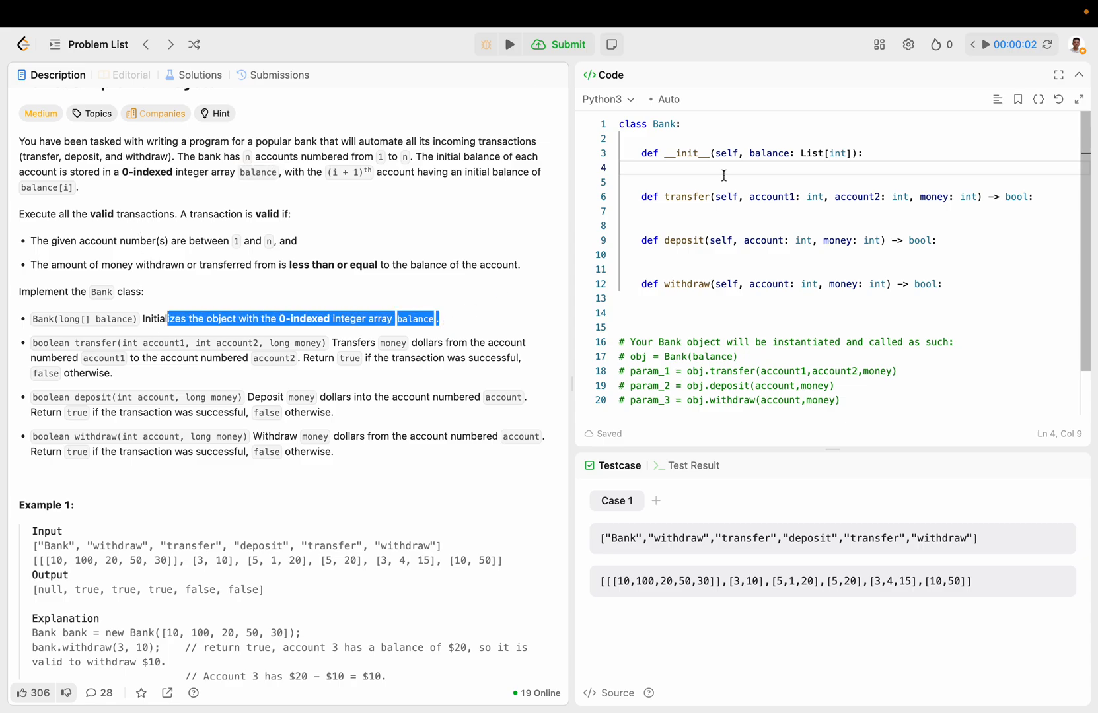
# - Store balances as self.bal in __init__, add pass to each method, and remove the stray print
pyautogui.write('self')
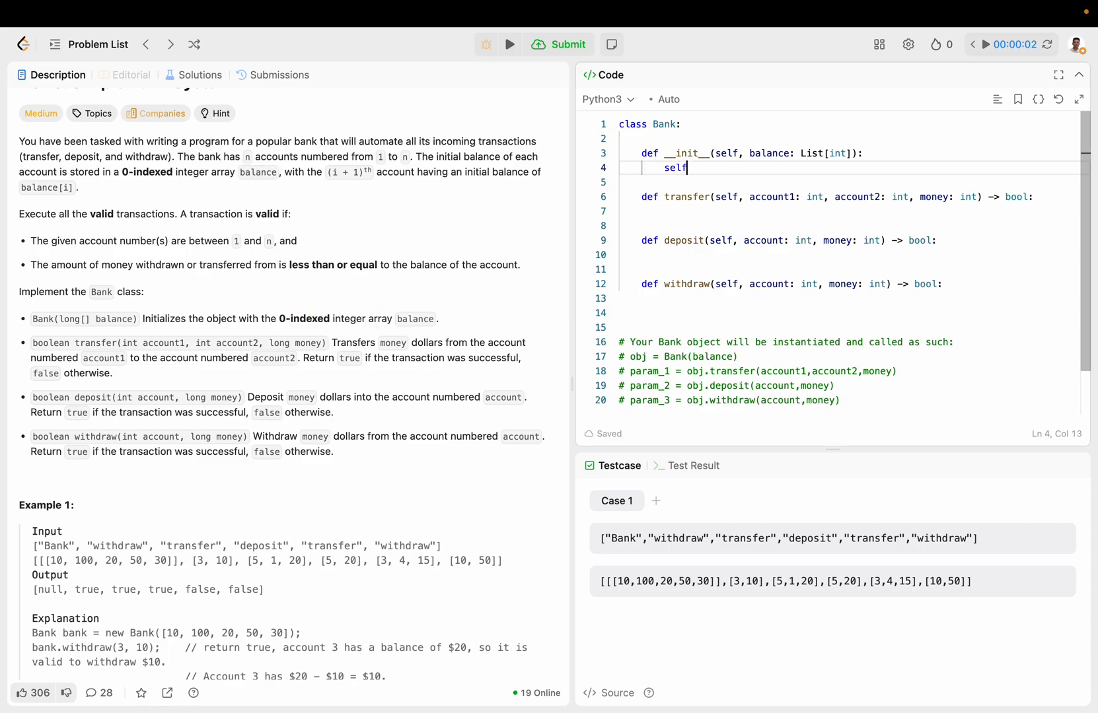
pyautogui.write('.bal = balance')
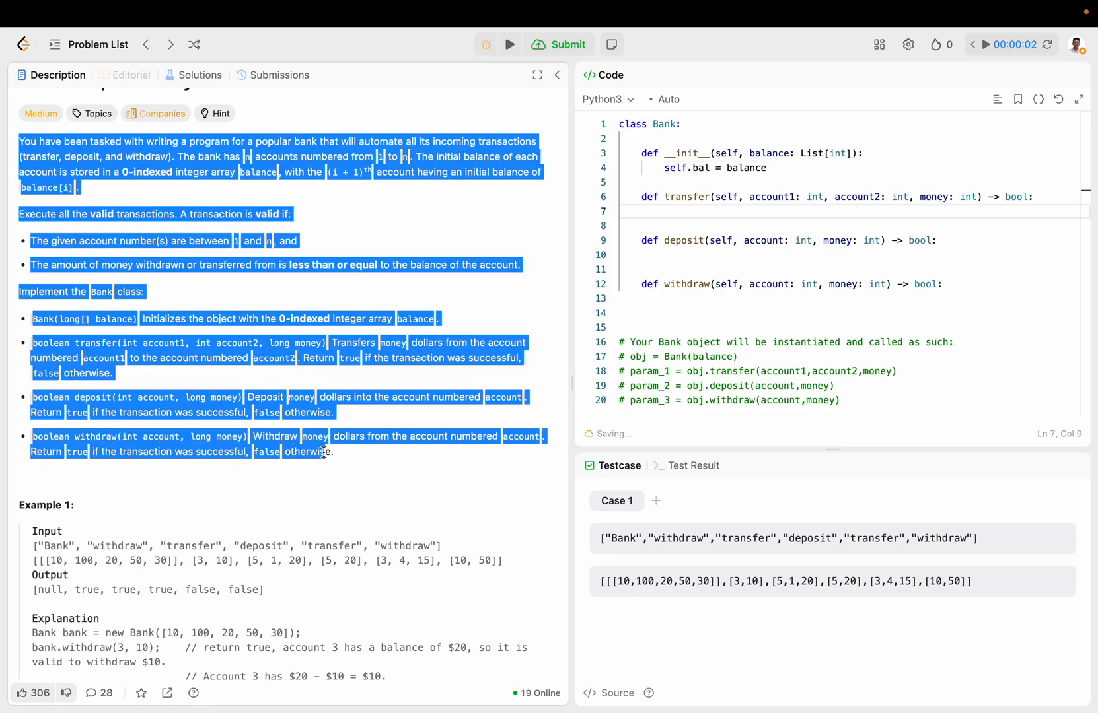
pyautogui.click(31, 265)
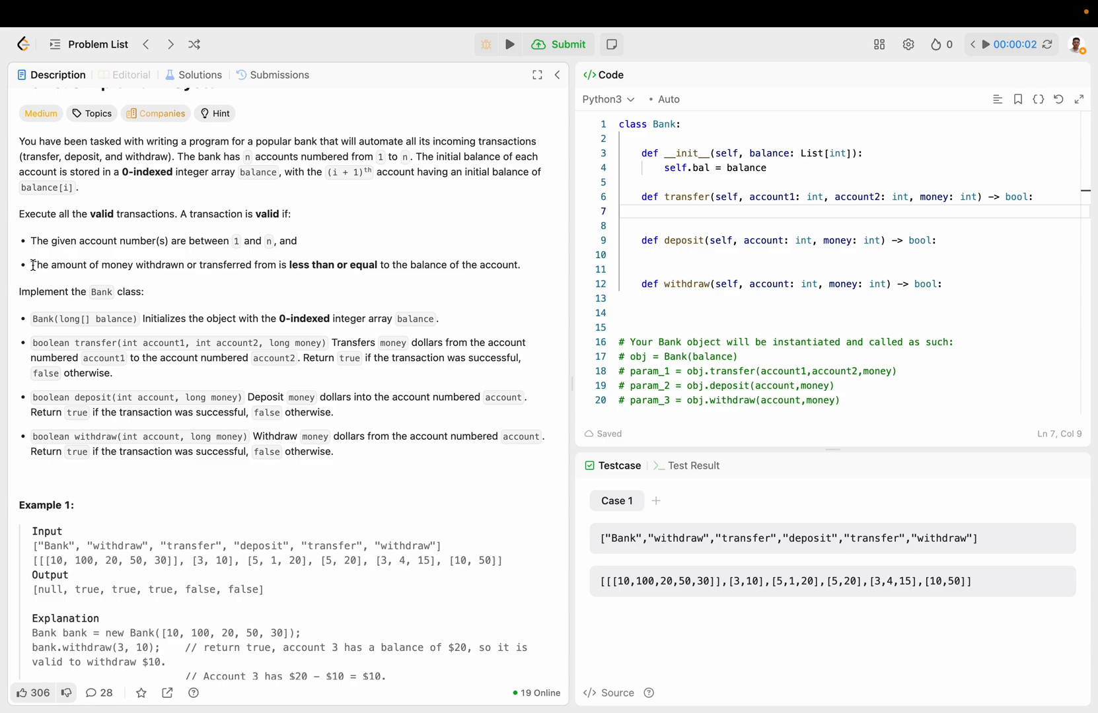
pyautogui.moveTo(276, 256)
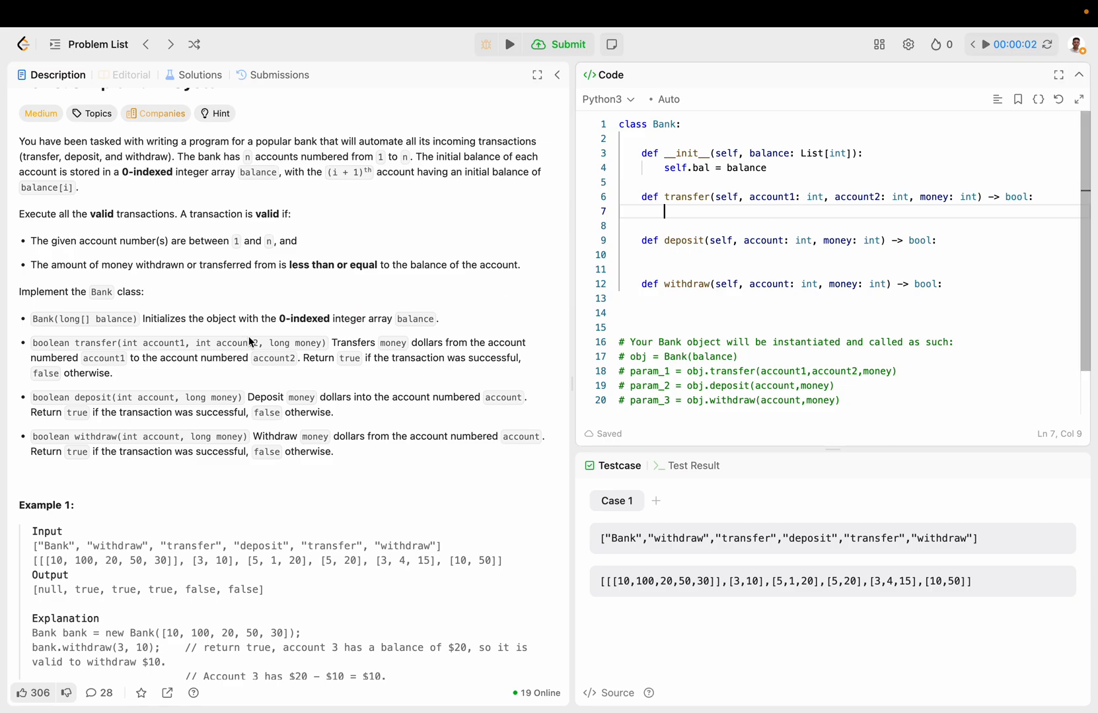
pyautogui.moveTo(375, 342); pyautogui.dragTo(110, 373)
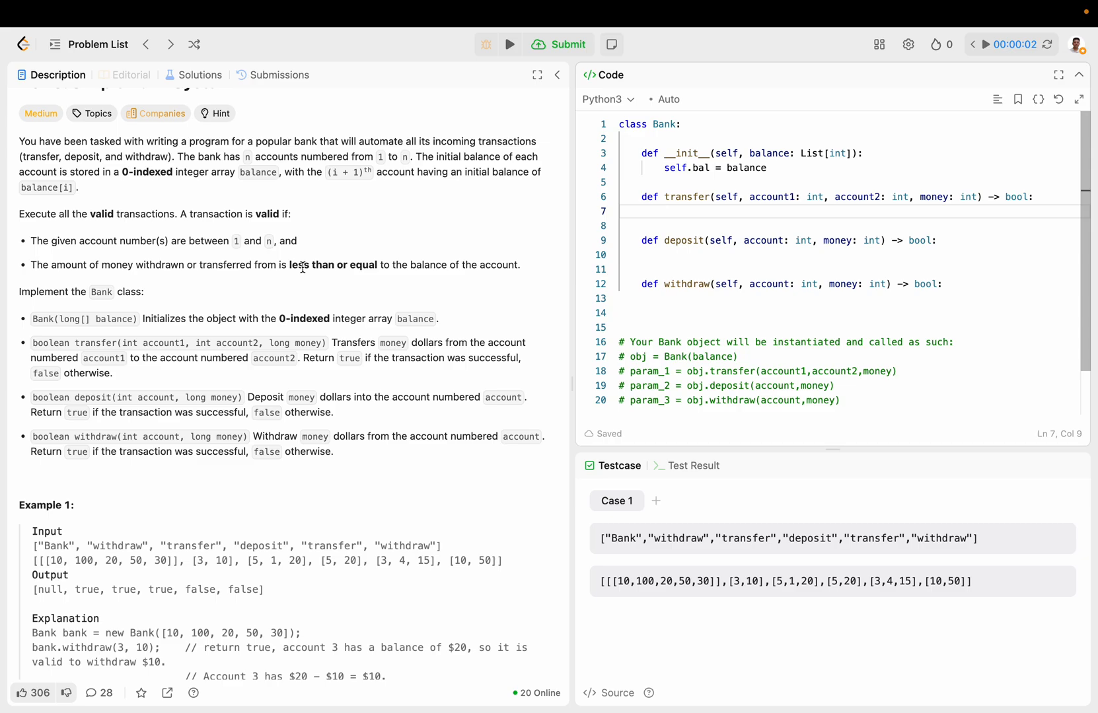
pyautogui.moveTo(796, 192)
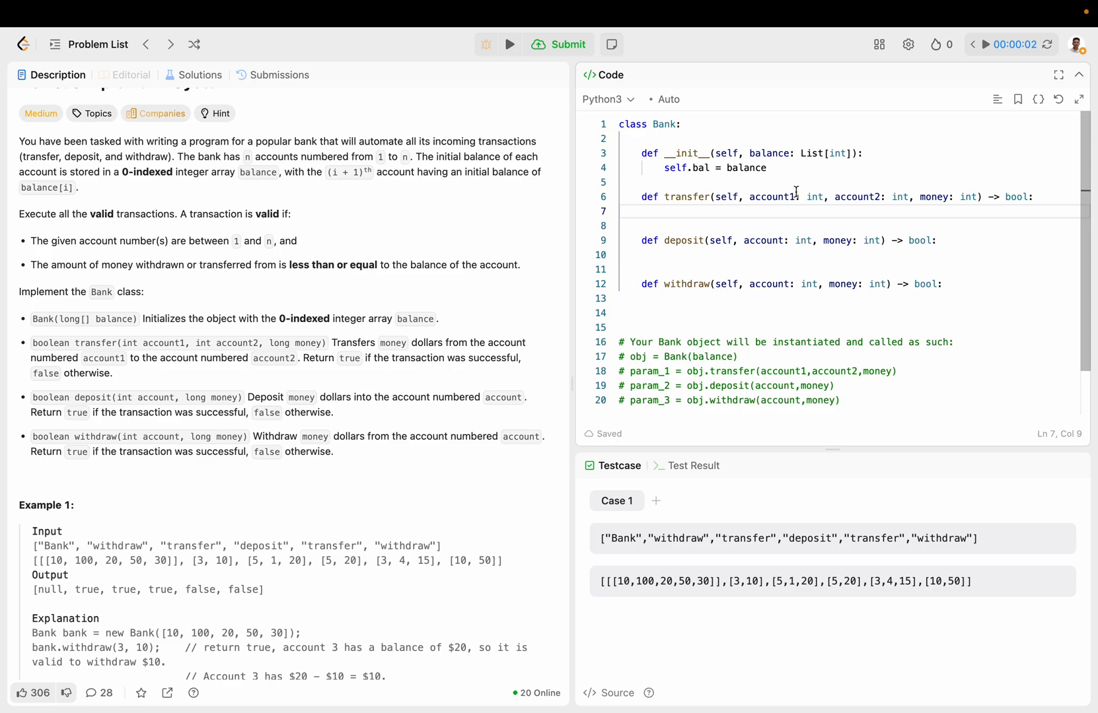
pyautogui.write('pass')
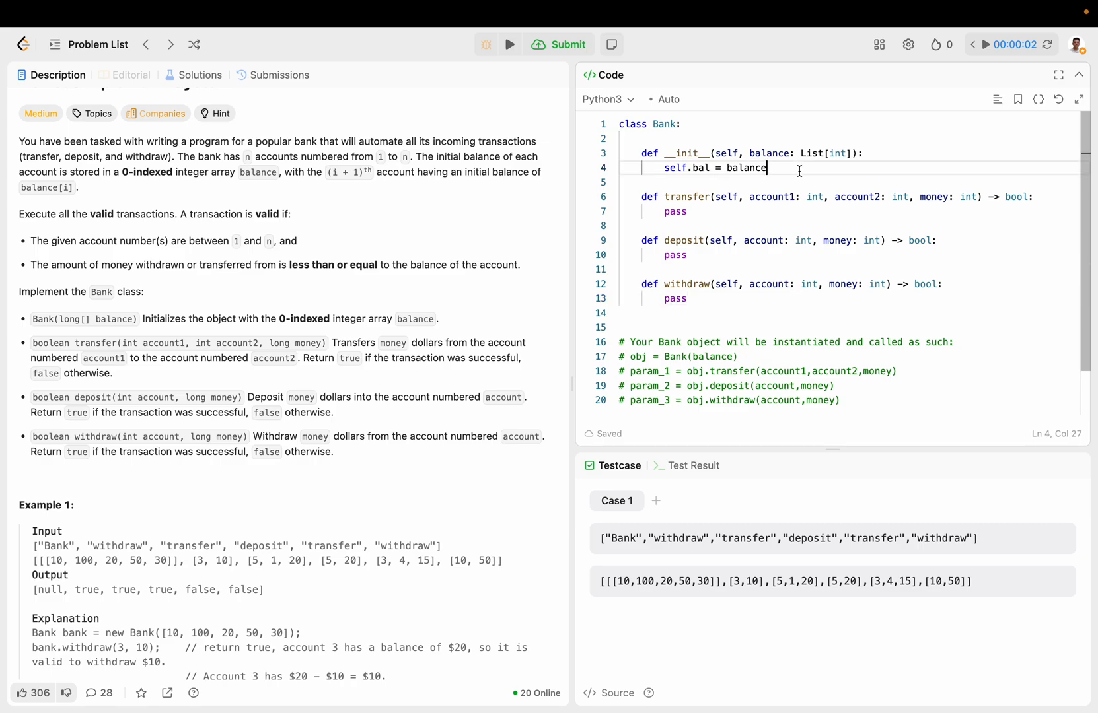
pyautogui.write('print')
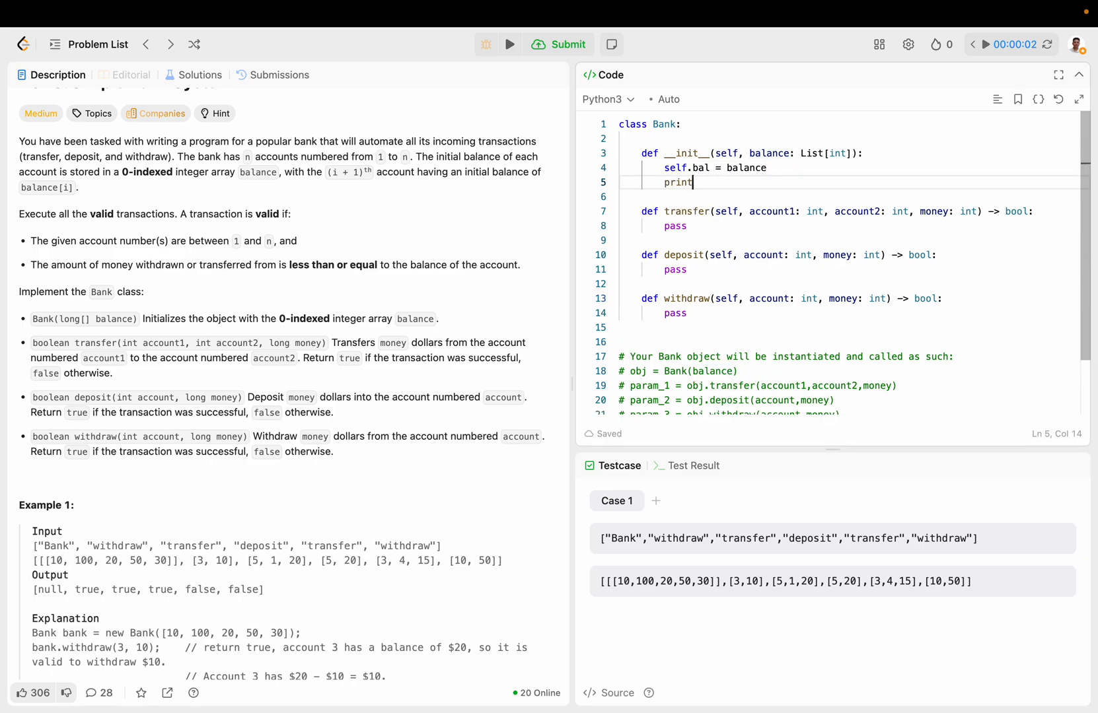
pyautogui.press('Backspace')
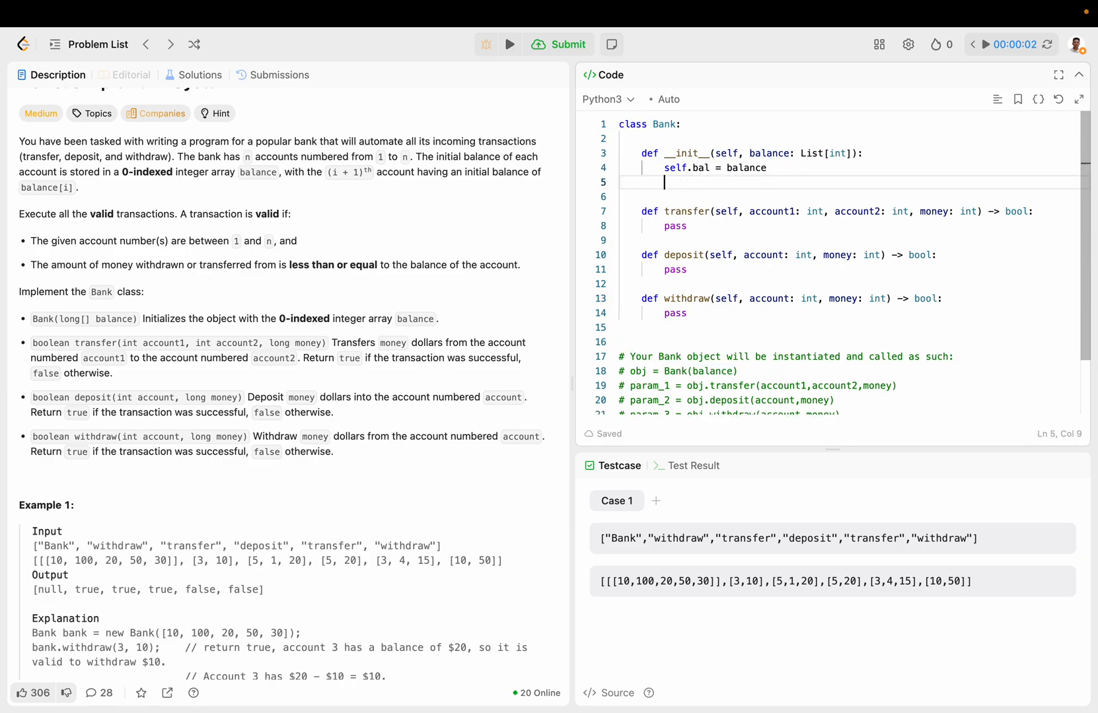
# - Read Example 1's starting balances before starting the transfer body
pyautogui.scroll(-3)
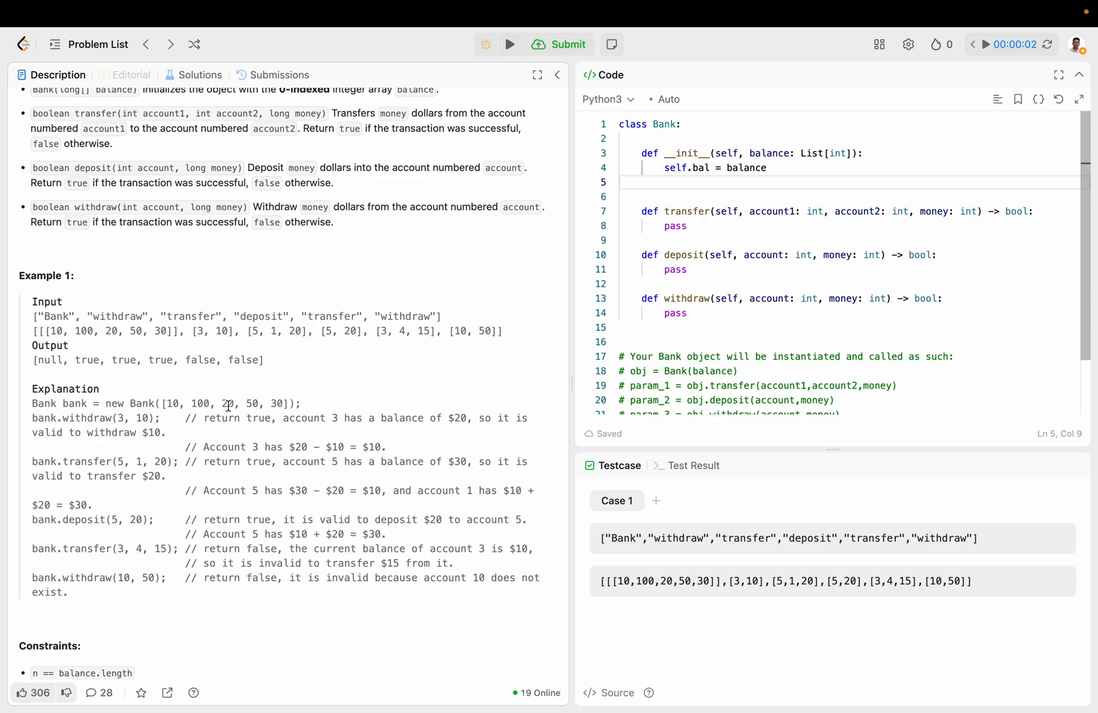
pyautogui.doubleClick(225, 404)
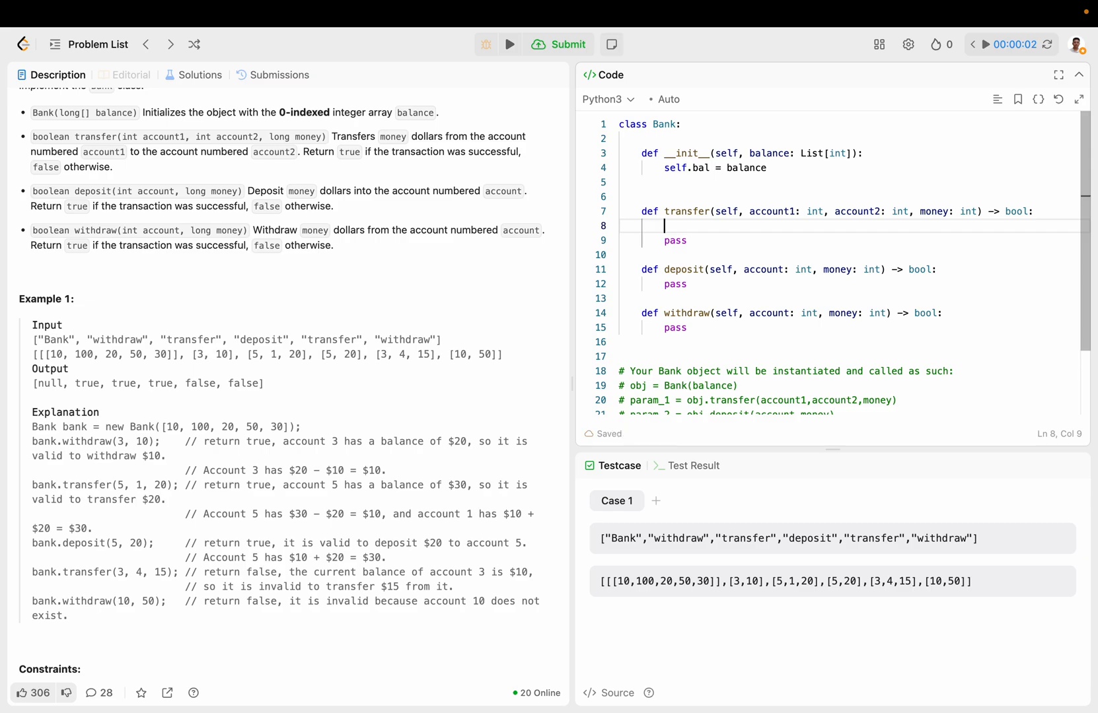
# - Write transfer's checks: both accounts <= len(self.bal) and self.bal[account1 - 1] sufficient
pyautogui.write('if account1 < len(self.bal):')
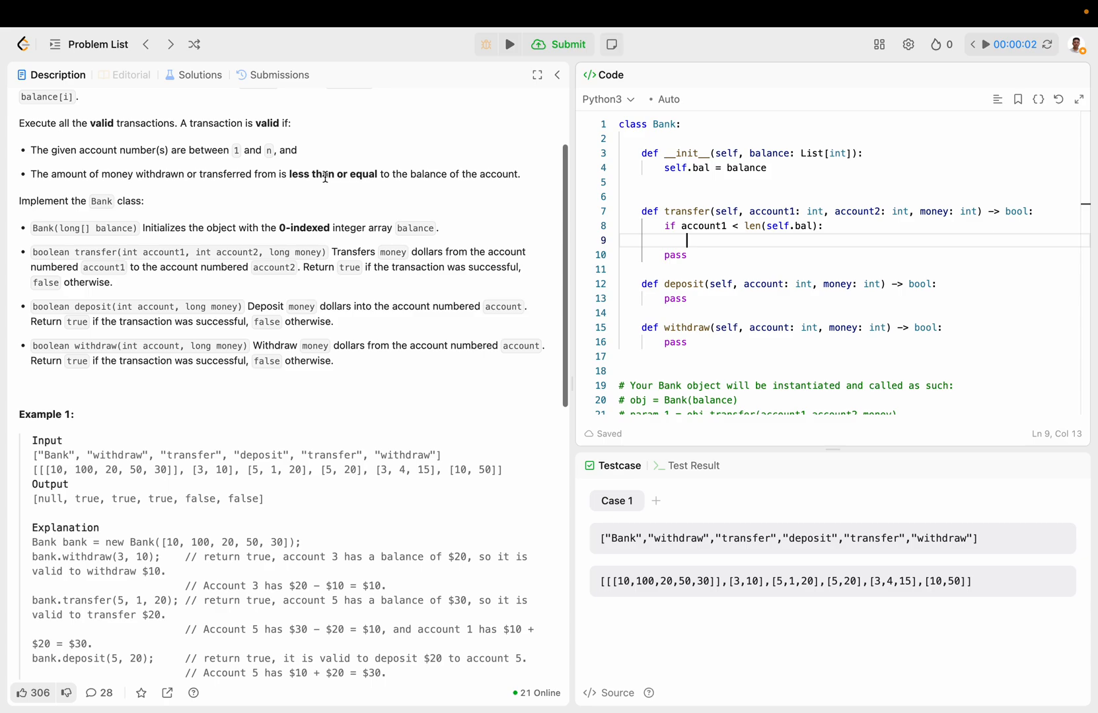
pyautogui.write('if')
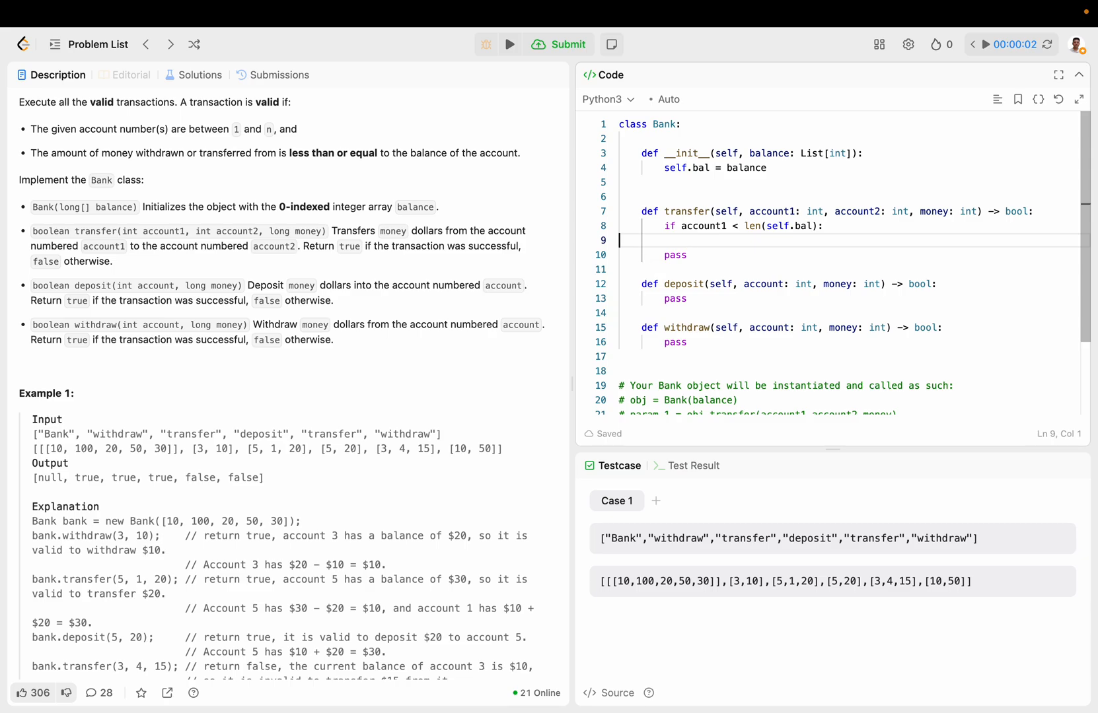
pyautogui.write('and account2 <')
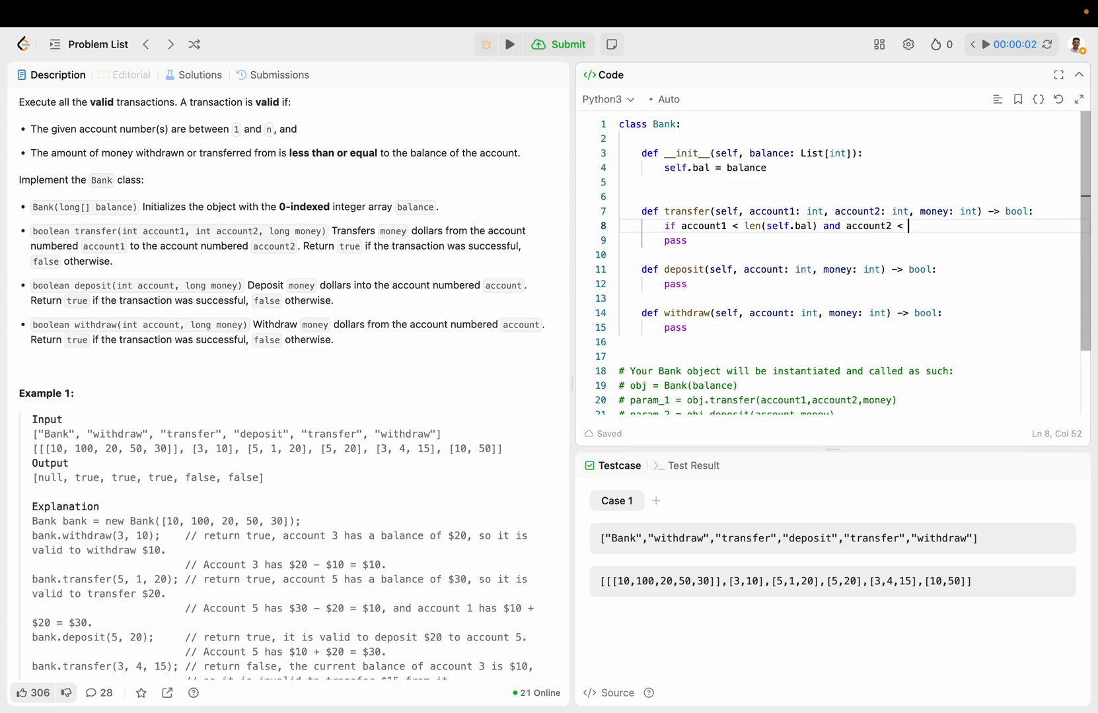
pyautogui.write('len(self.bal)')
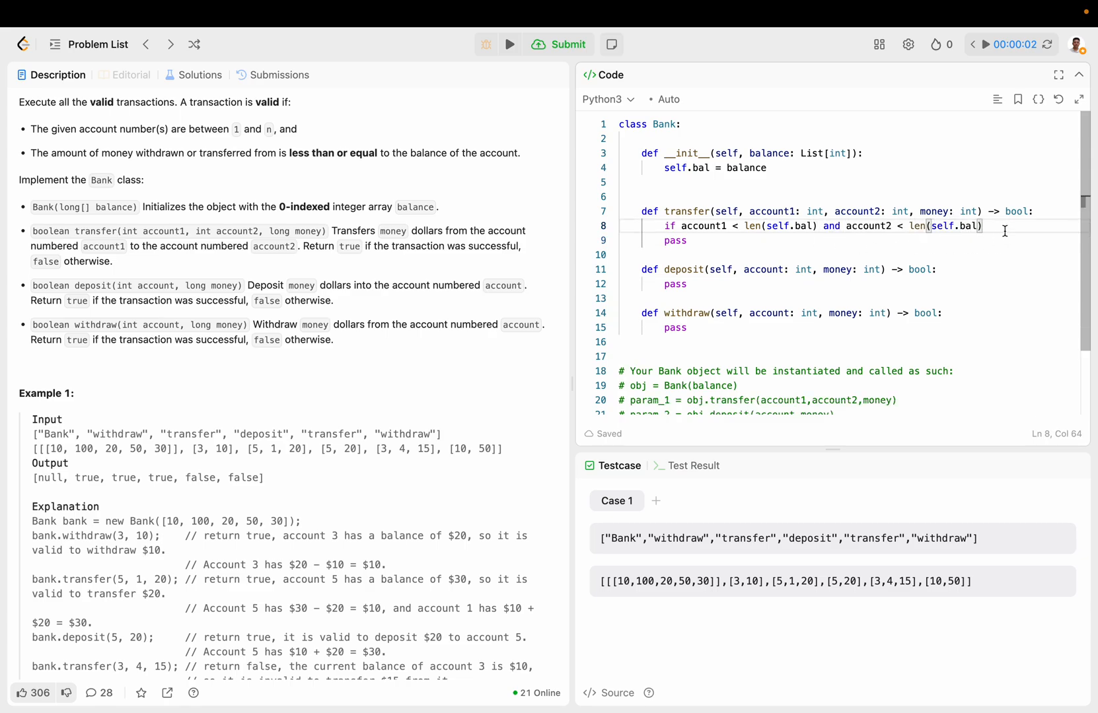
pyautogui.write(':')
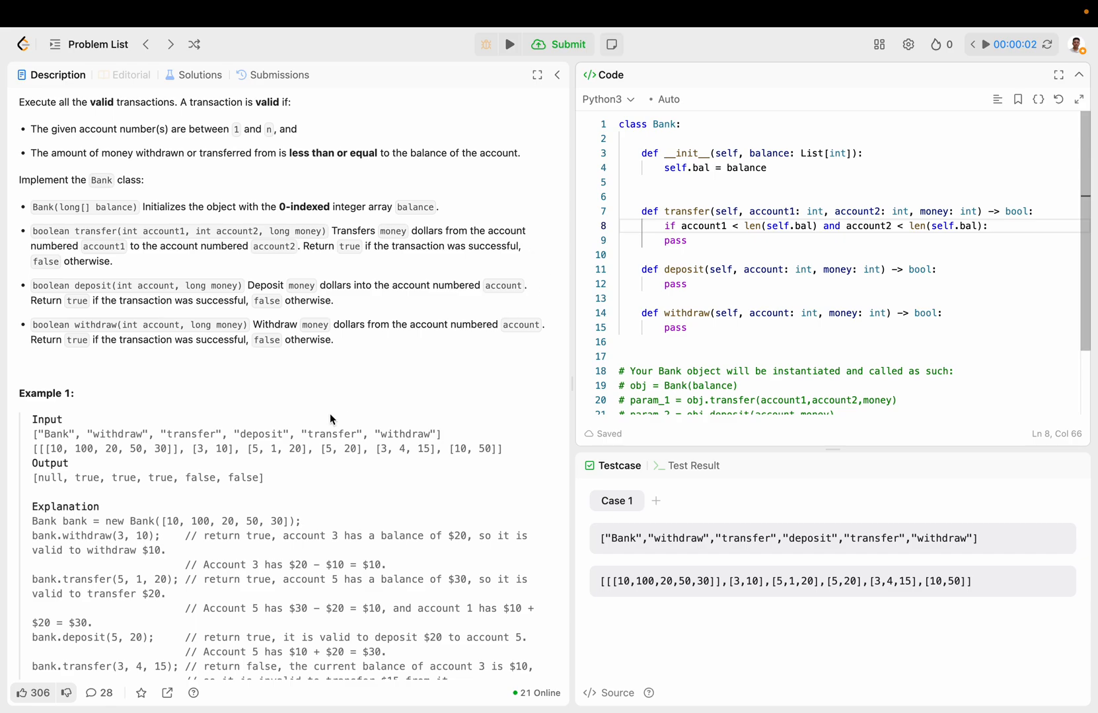
pyautogui.scroll(-3)
pyautogui.write('=')
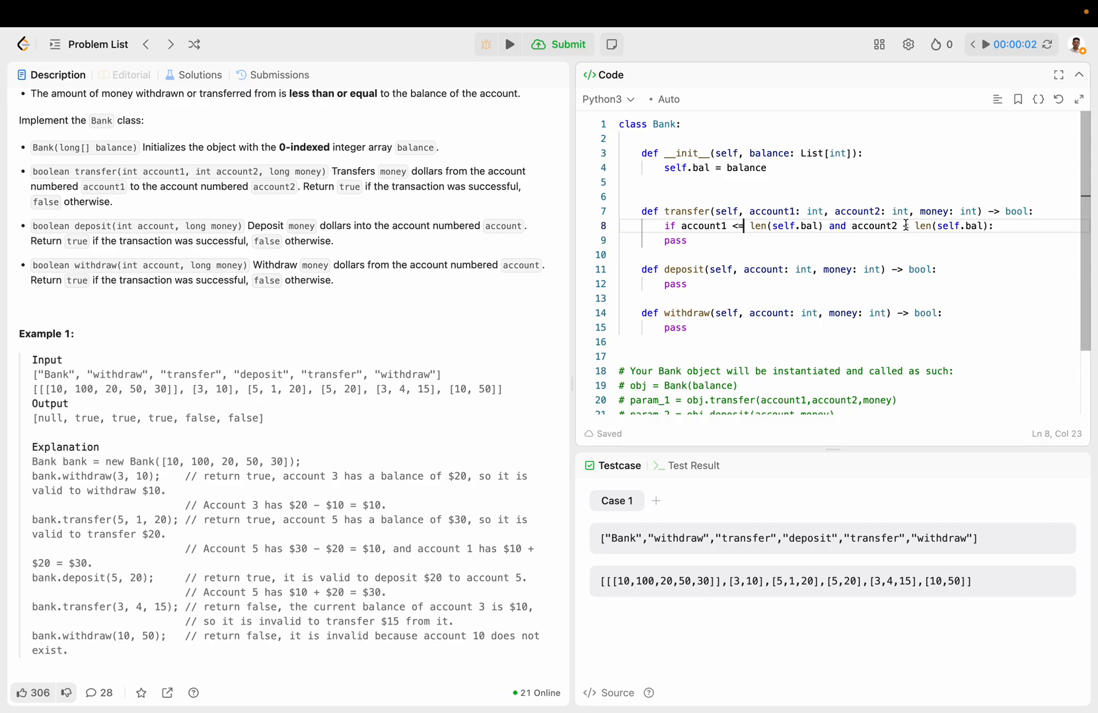
pyautogui.write('<= len(self.bal):')
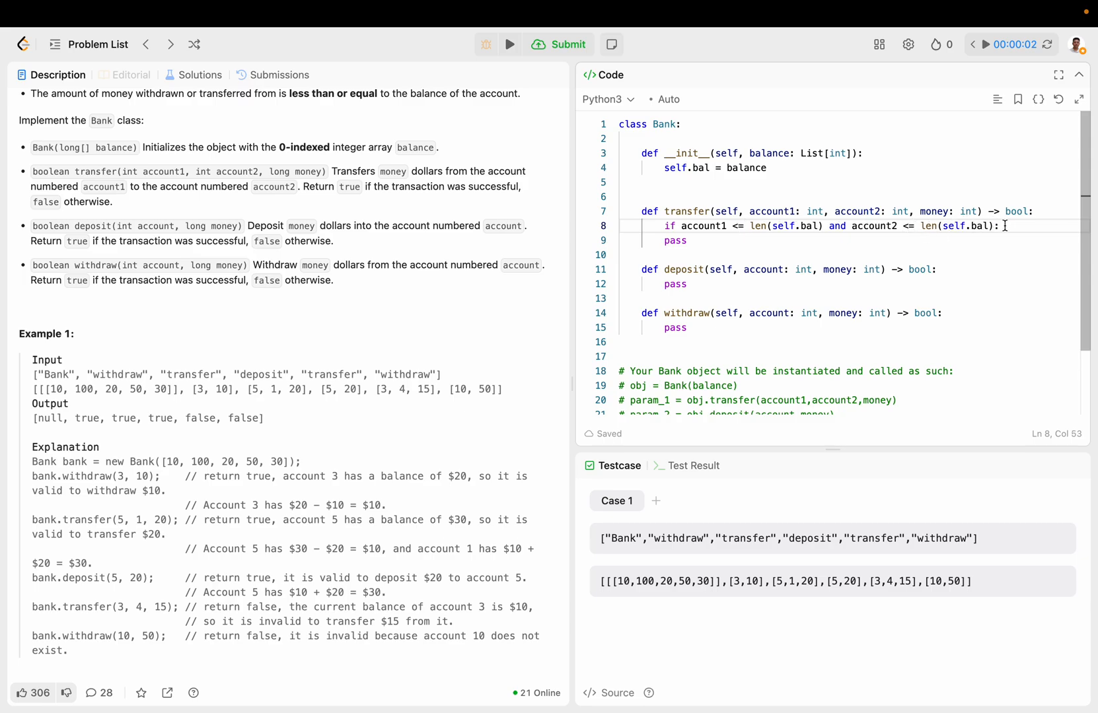
pyautogui.write('if self')
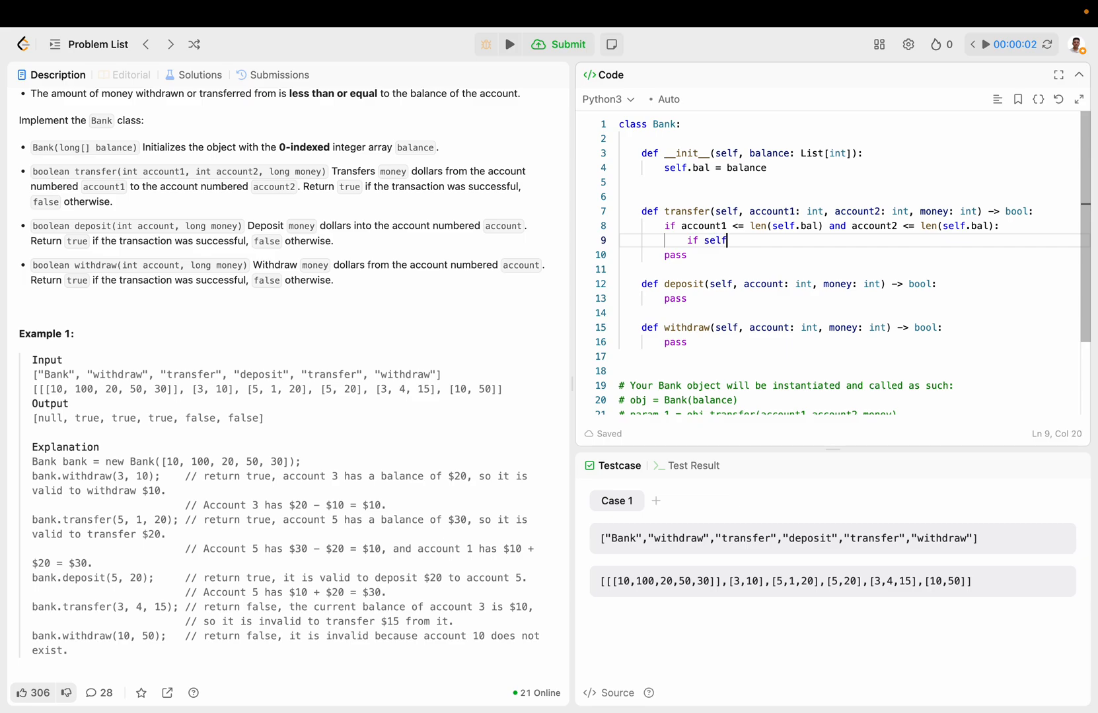
pyautogui.write('.bal[account1]')
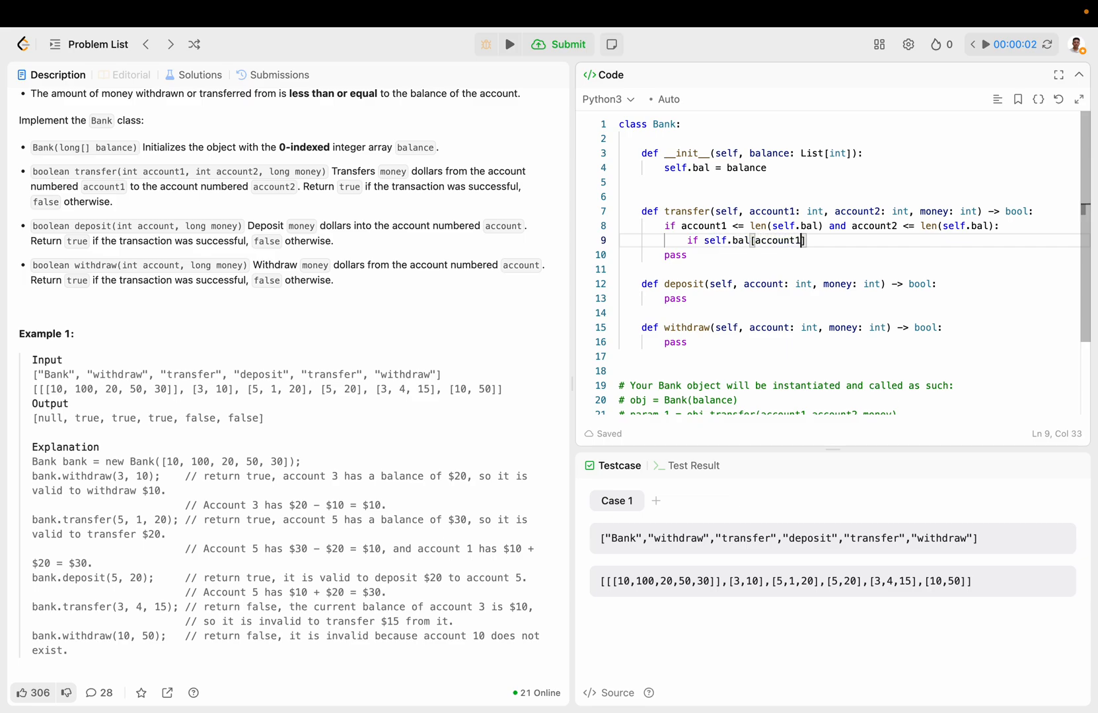
pyautogui.write('- 1')
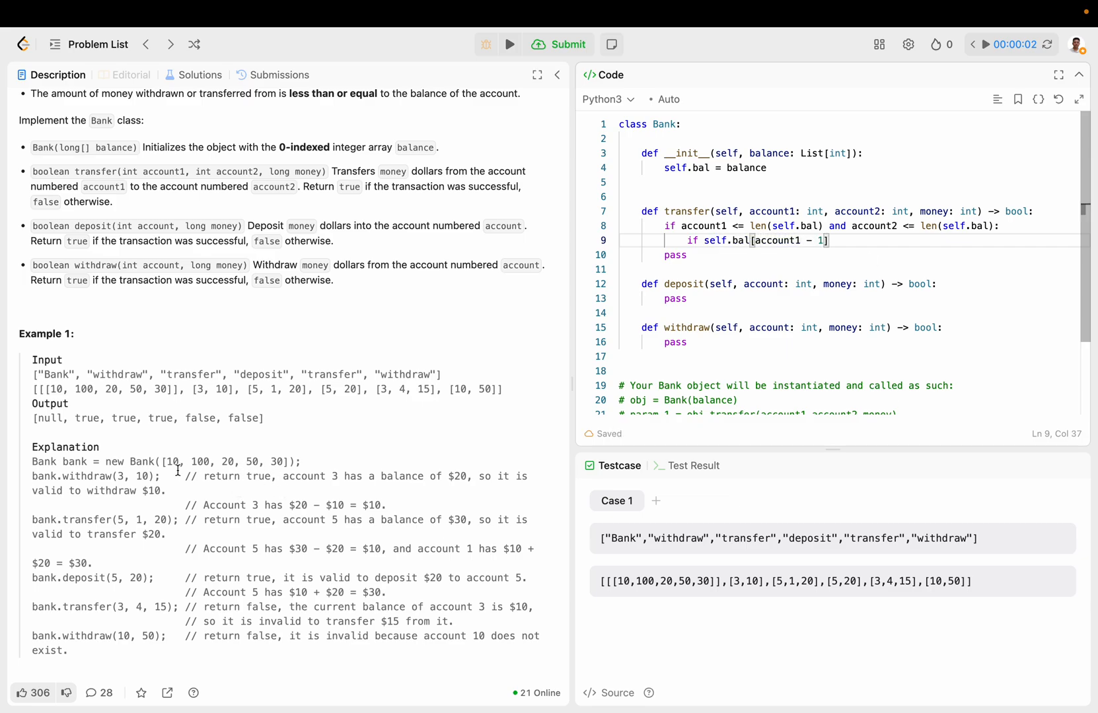
# - Complete transfer: compare balance >= money, add to account2, subtract from account1, return True else False
pyautogui.doubleClick(230, 461)
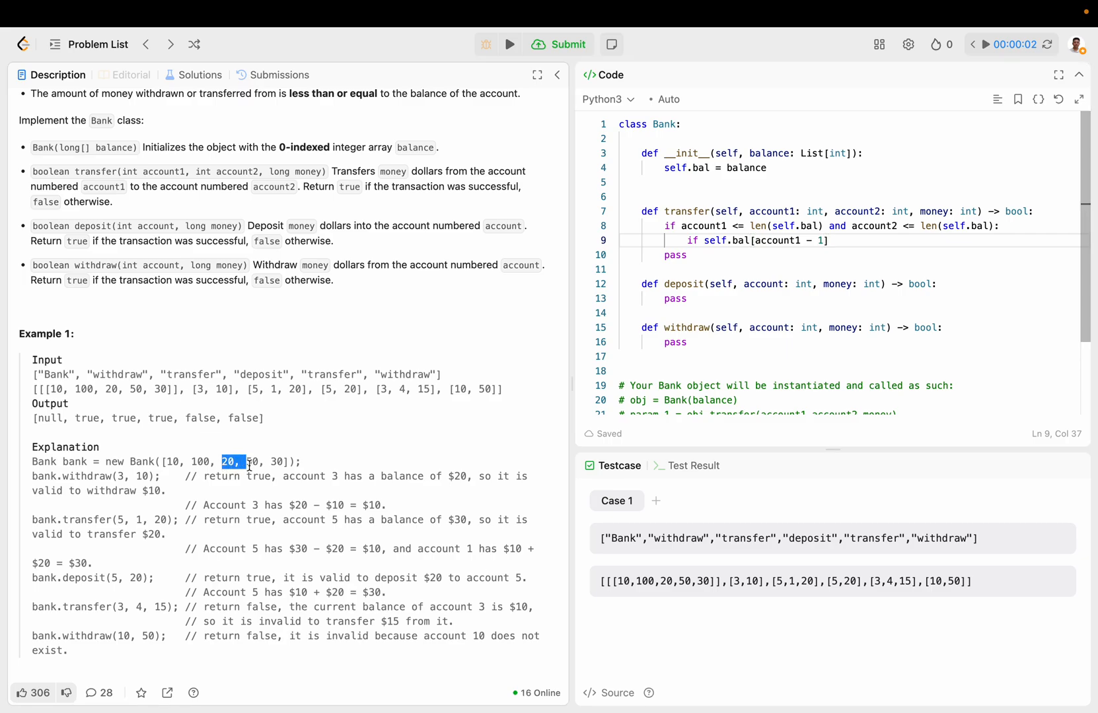
pyautogui.click(686, 255)
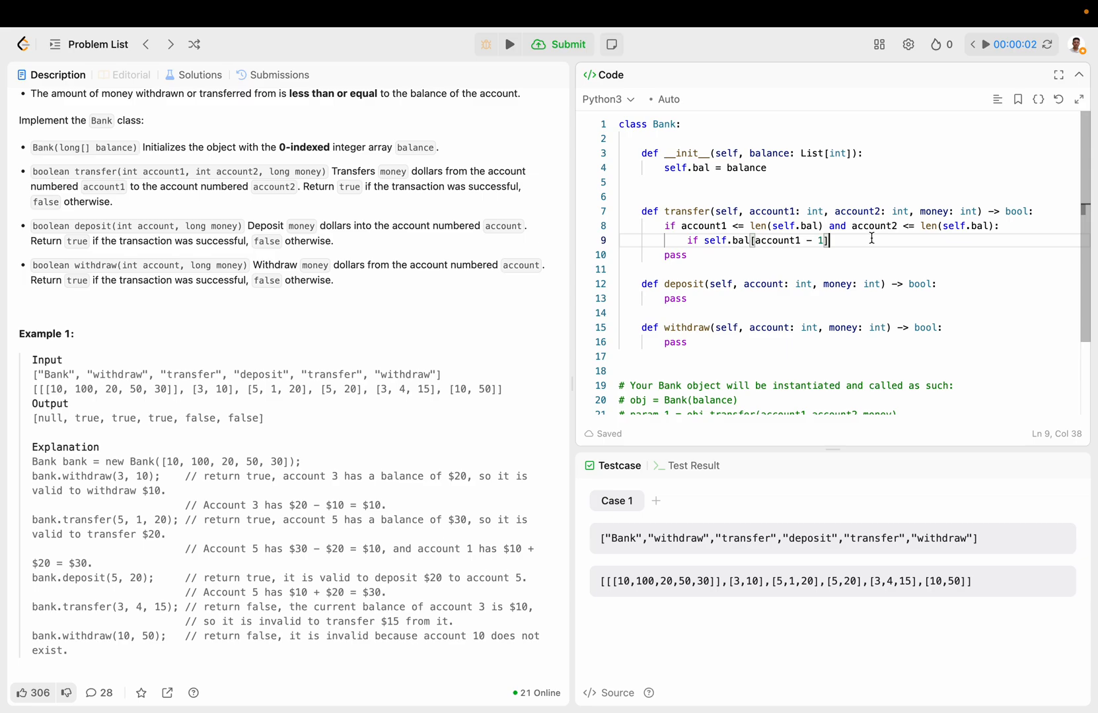
pyautogui.write('>= money:')
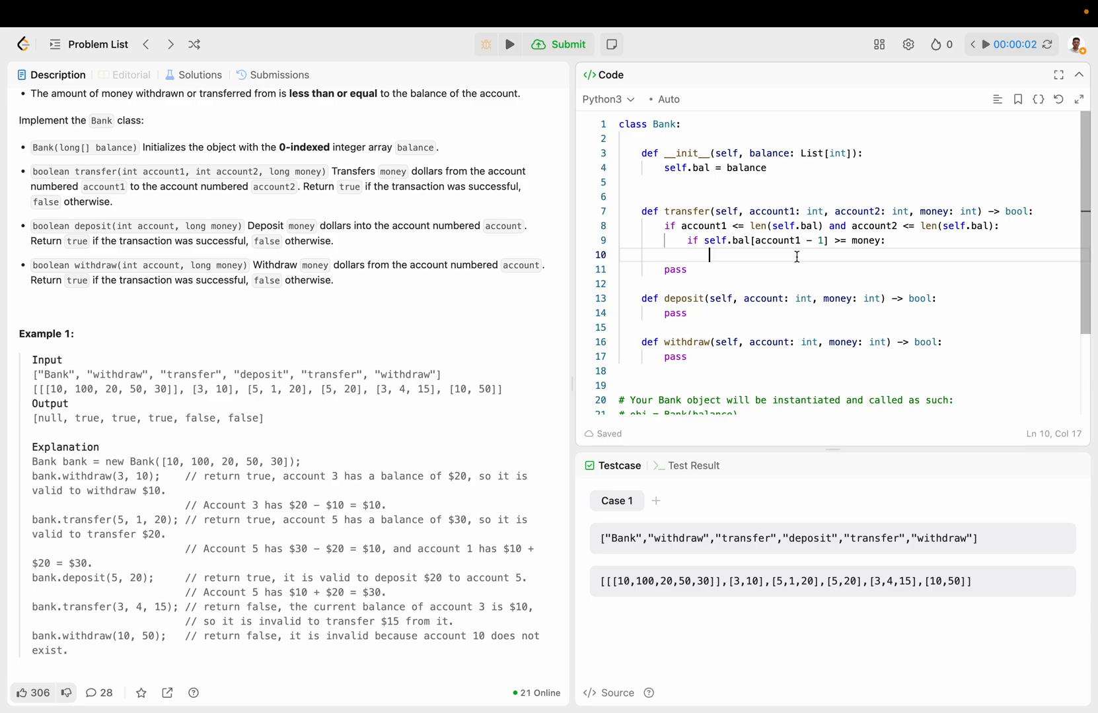
pyautogui.write('self.bal[account2')
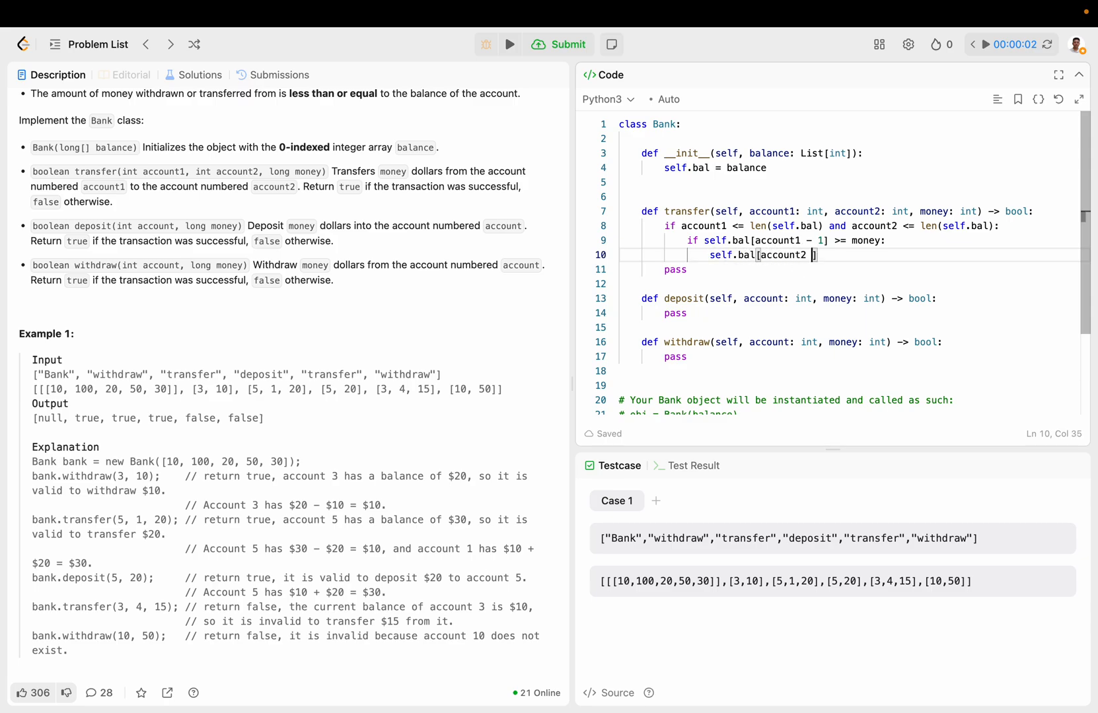
pyautogui.write('- 1] += money')
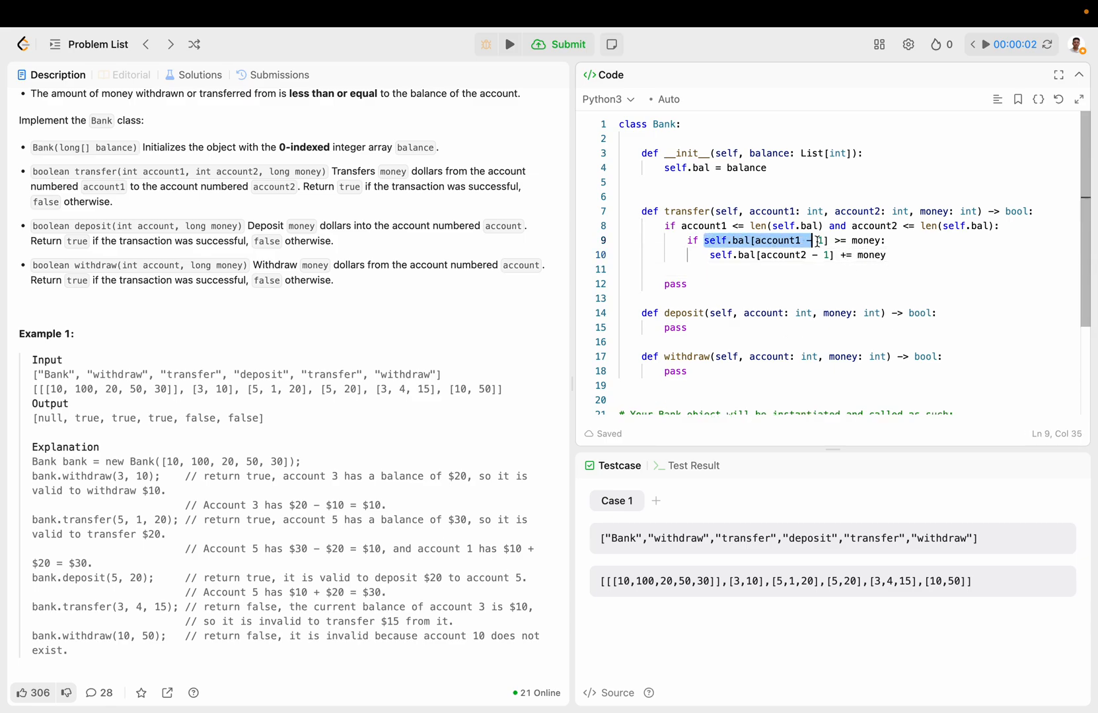
pyautogui.write('self.bal[account1 - 1] -= money')
pyautogui.write('retur')
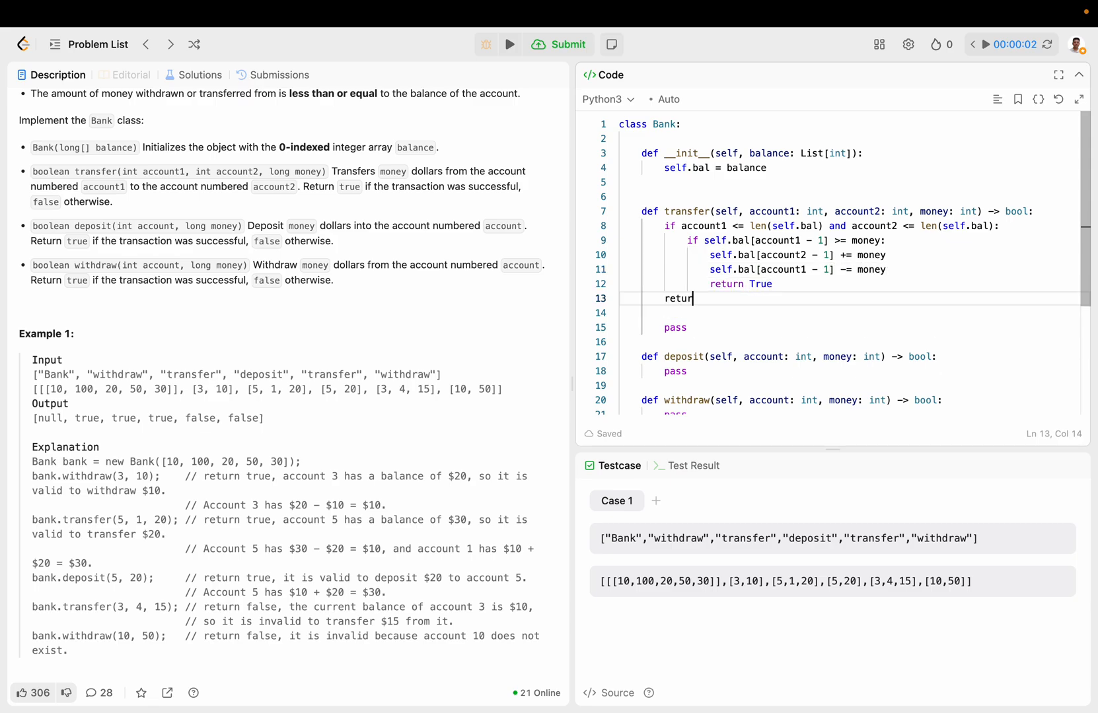
pyautogui.write('False')
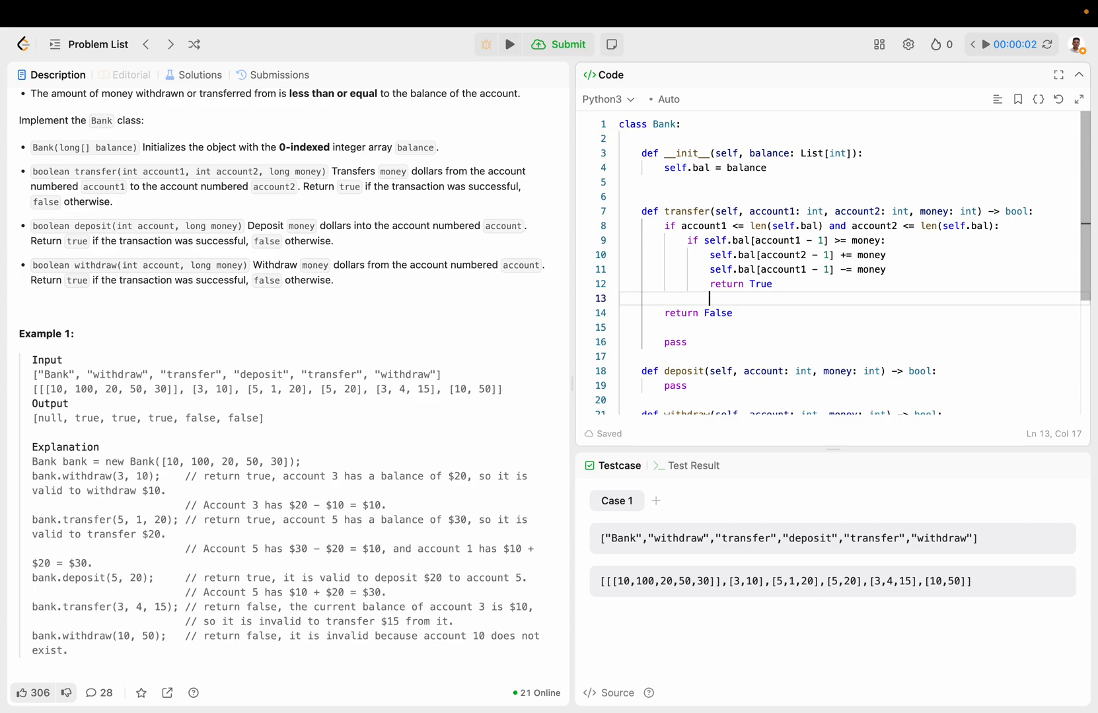
pyautogui.write('else:')
pyautogui.write('return False')
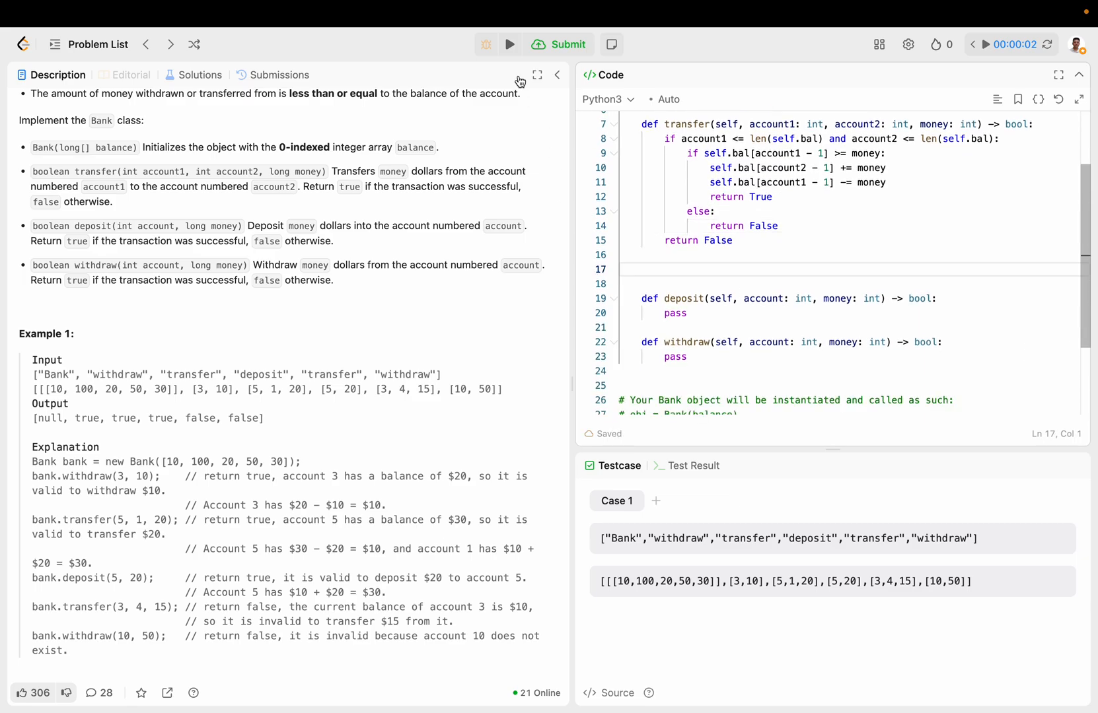
# - Run the sample case (Wrong Answer) and add an explicit else: branch in transfer
pyautogui.click(510, 44)
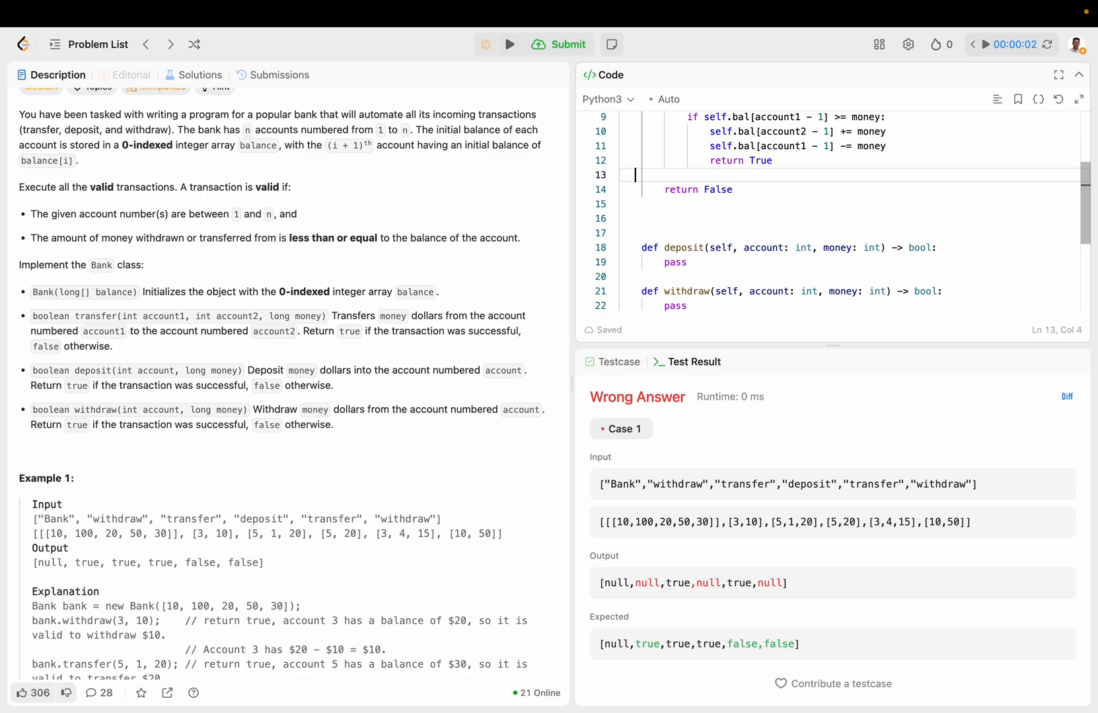
pyautogui.click(510, 44)
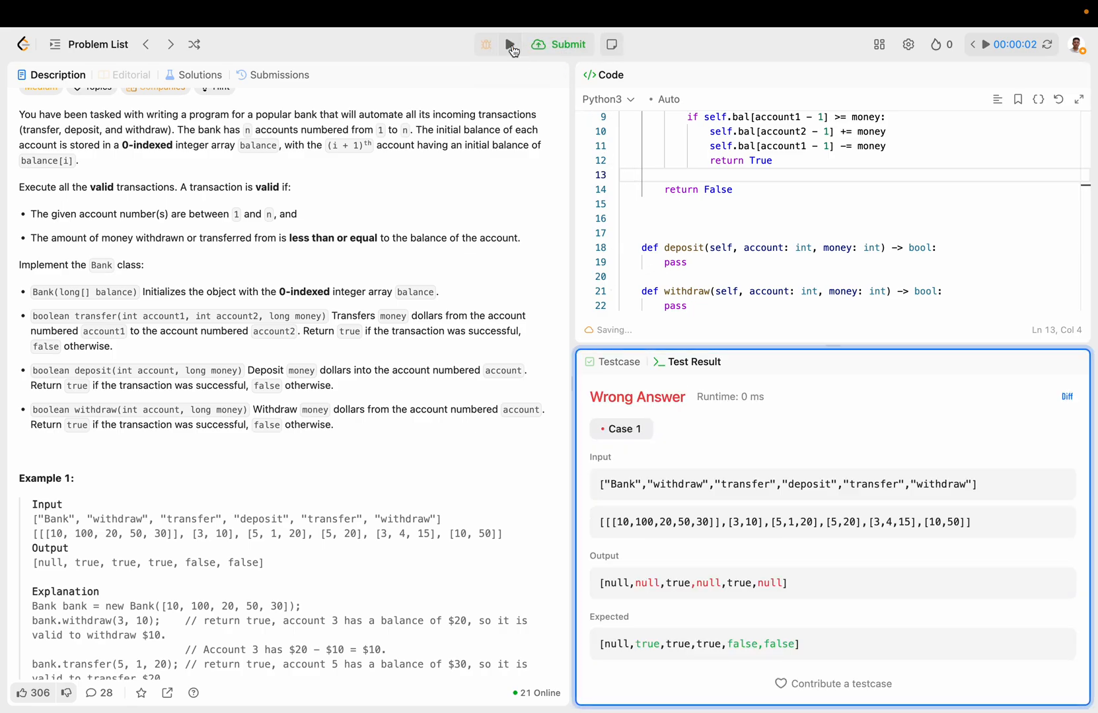
pyautogui.write('e')
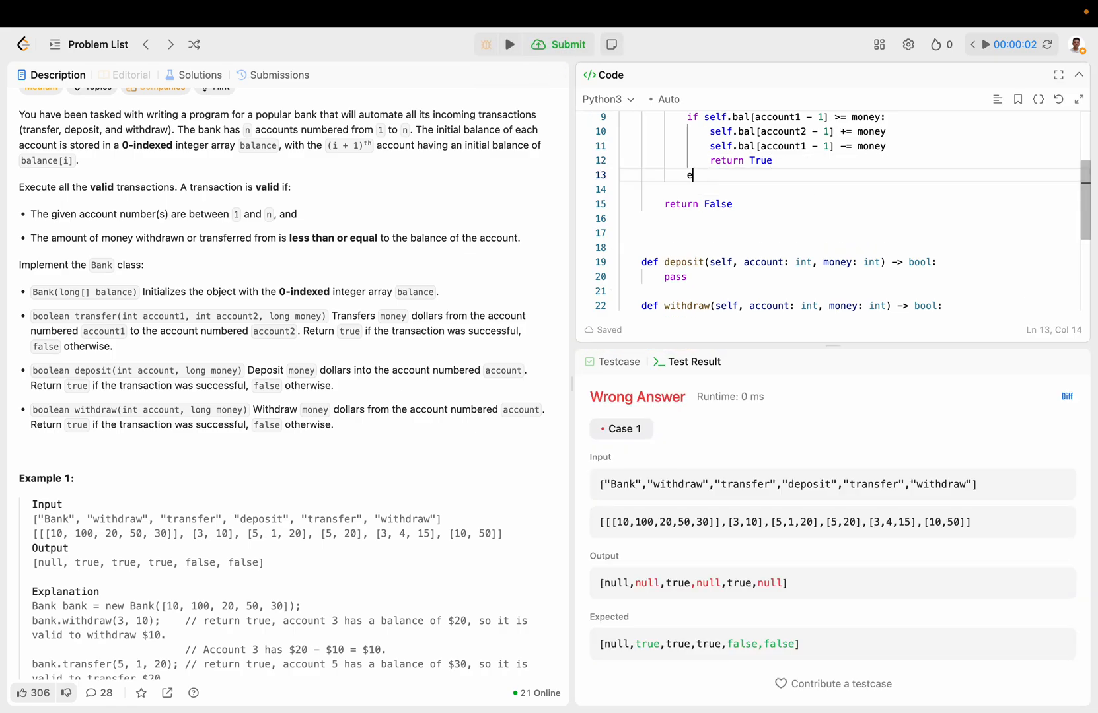
pyautogui.write('lse:')
pyautogui.write('return False')
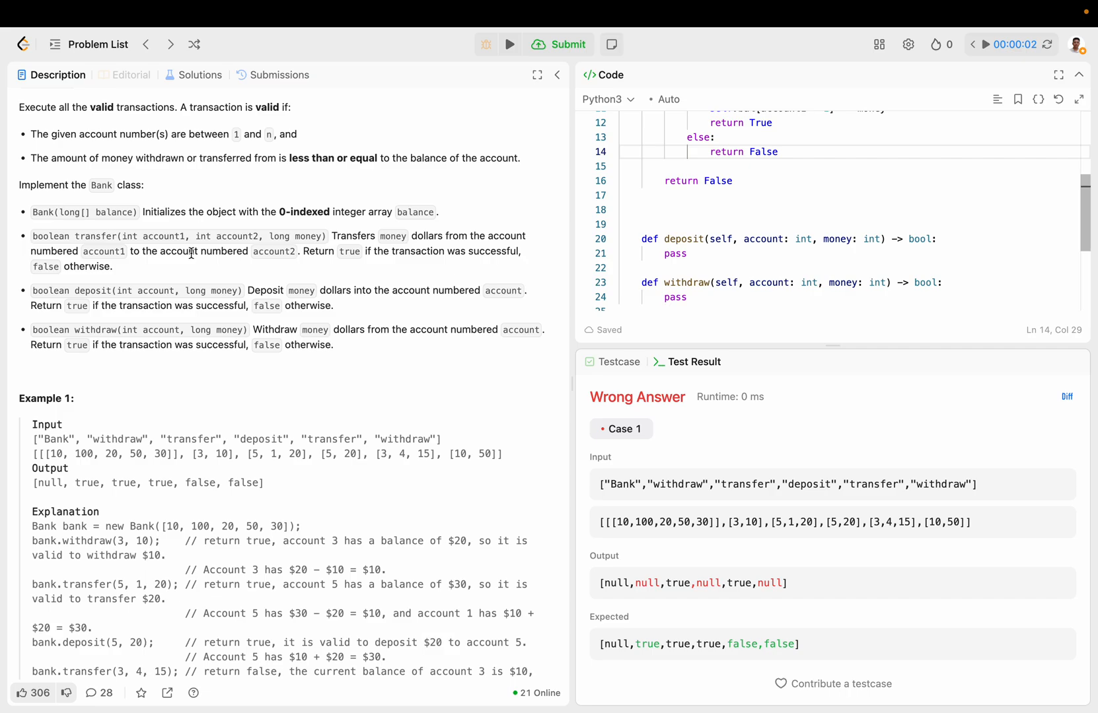
pyautogui.moveTo(965, 238)
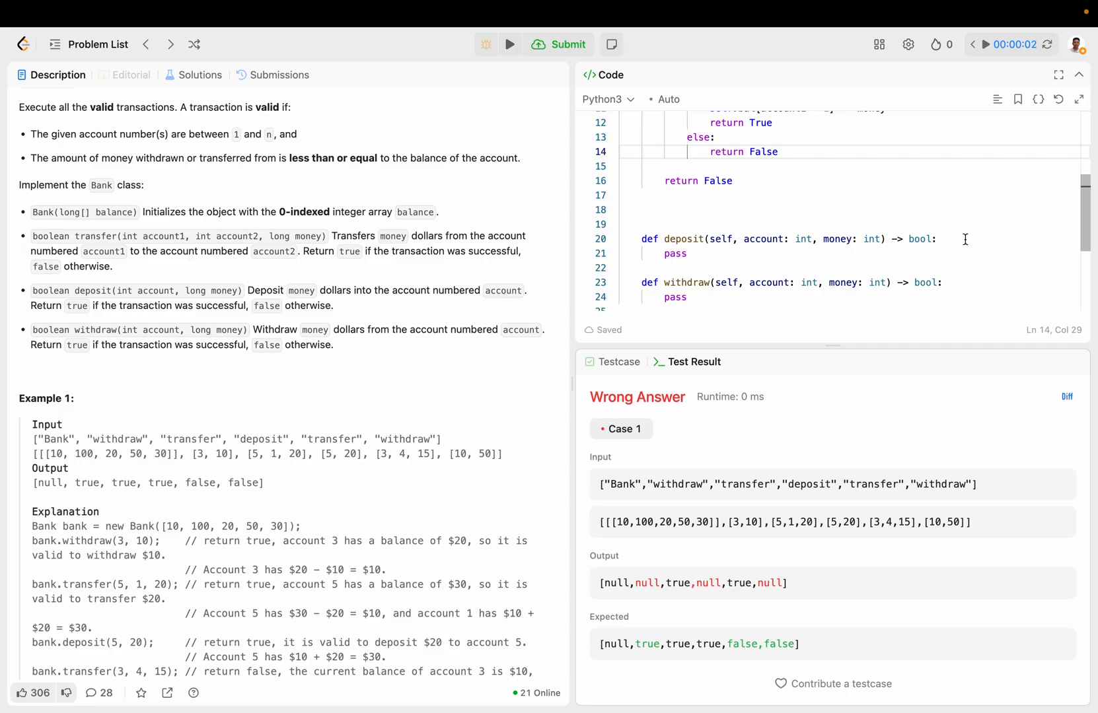
# - Implement deposit with an account bounds check, self.bal[account - 1] += money, return True, and rerun
pyautogui.write('i')
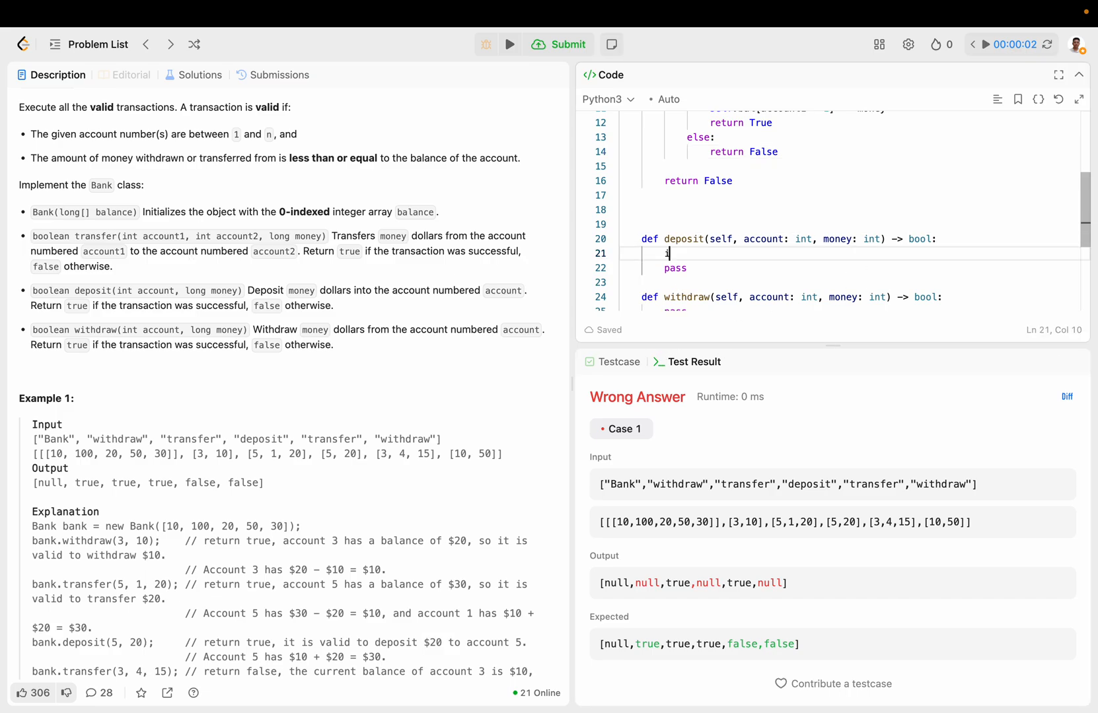
pyautogui.write('f account <')
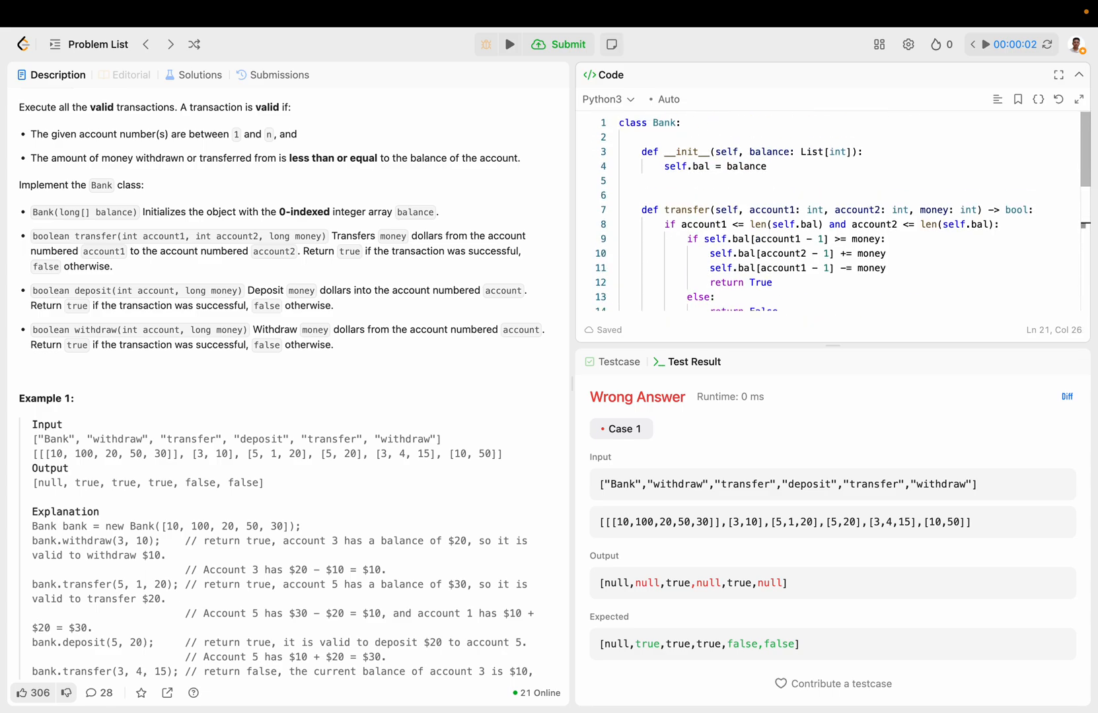
pyautogui.scroll(-3)
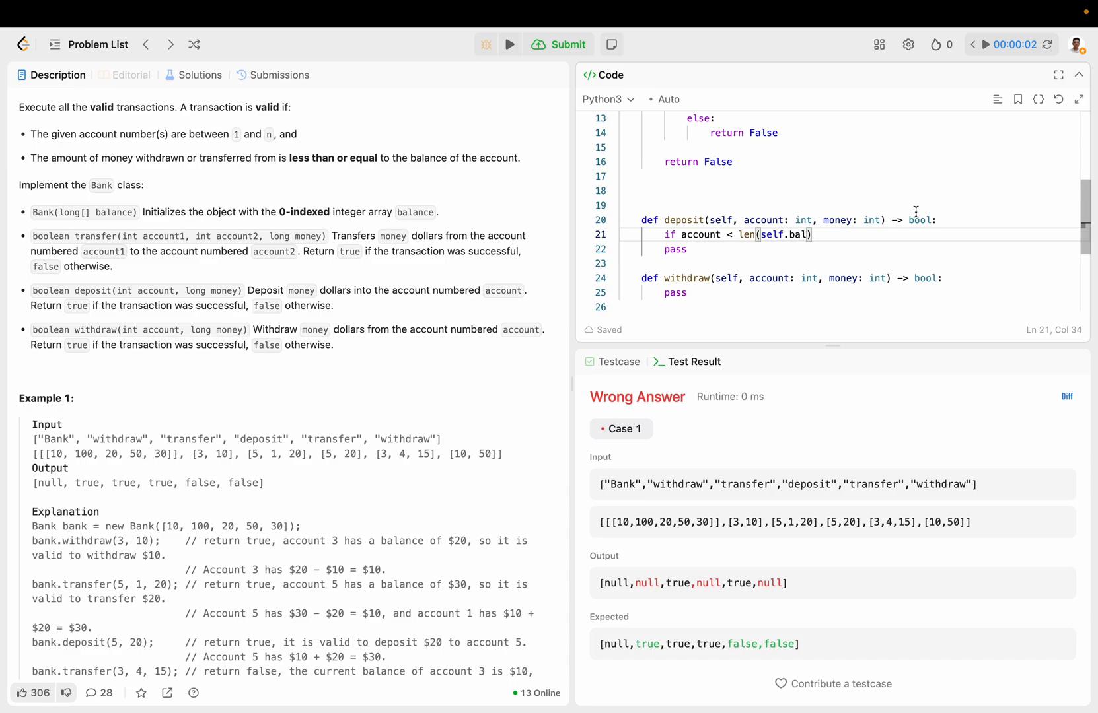
pyautogui.write('self.')
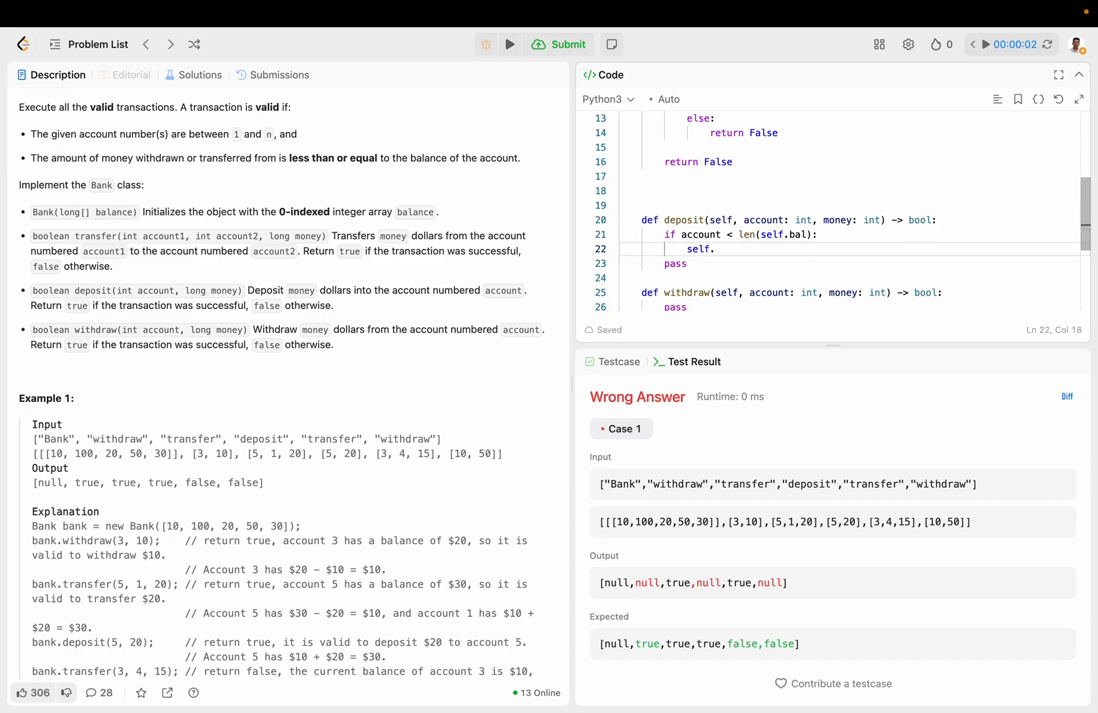
pyautogui.write('.bal[ac')
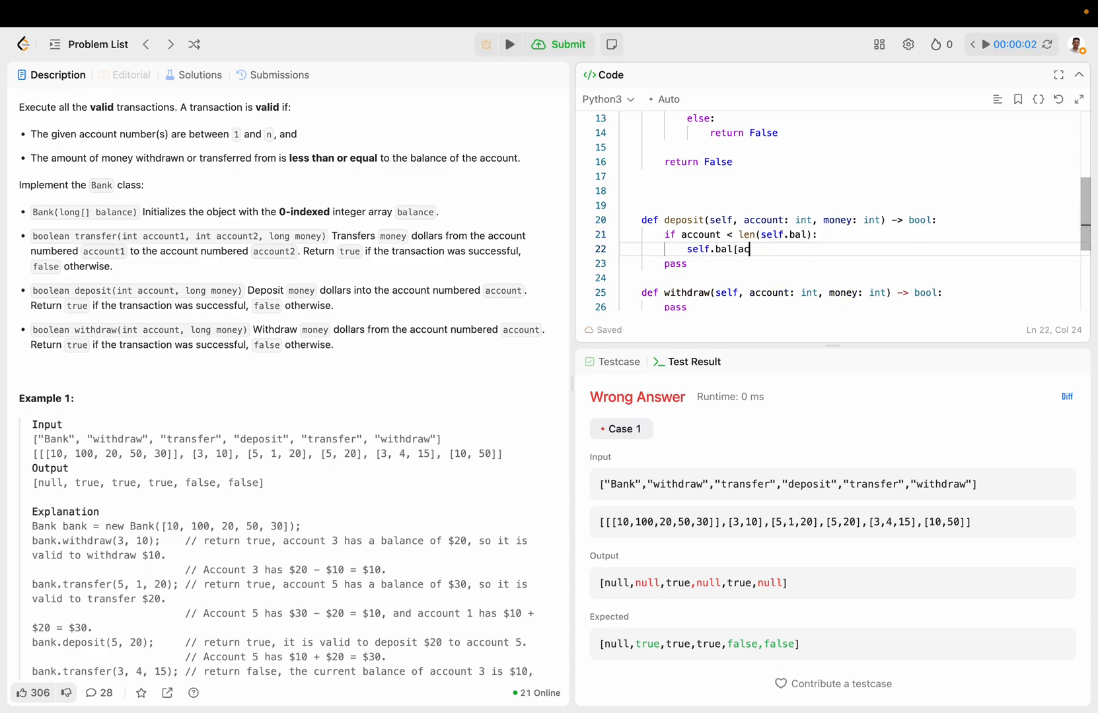
pyautogui.write('count - 1] += money')
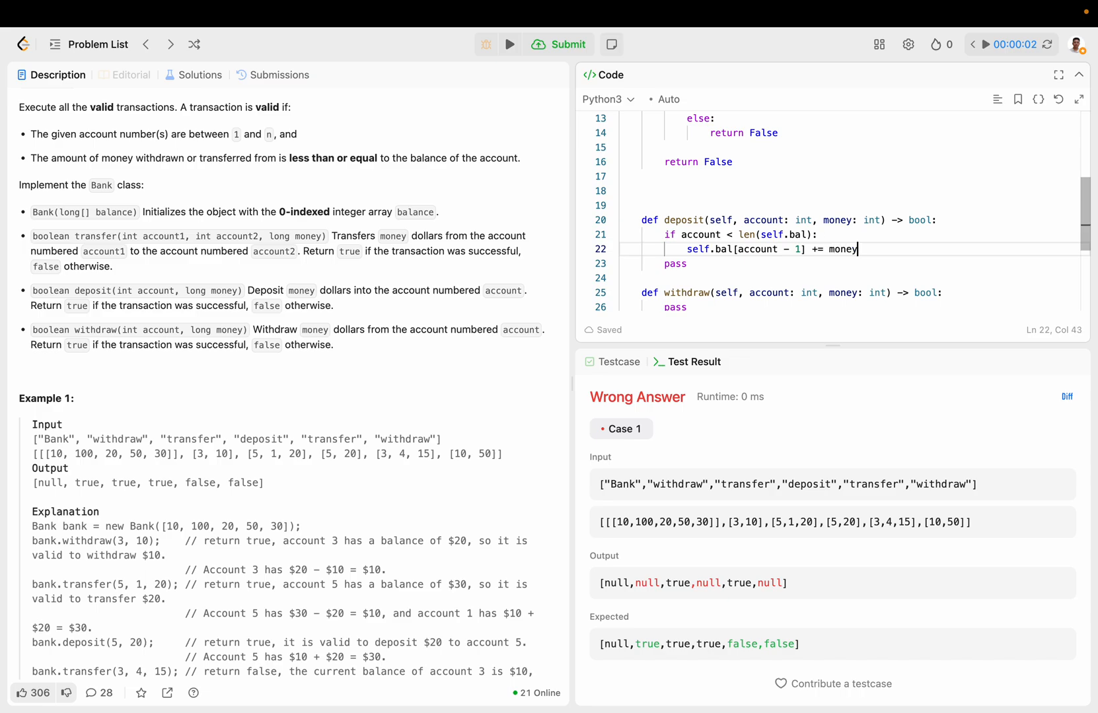
pyautogui.write('return True')
pyautogui.write('return False')
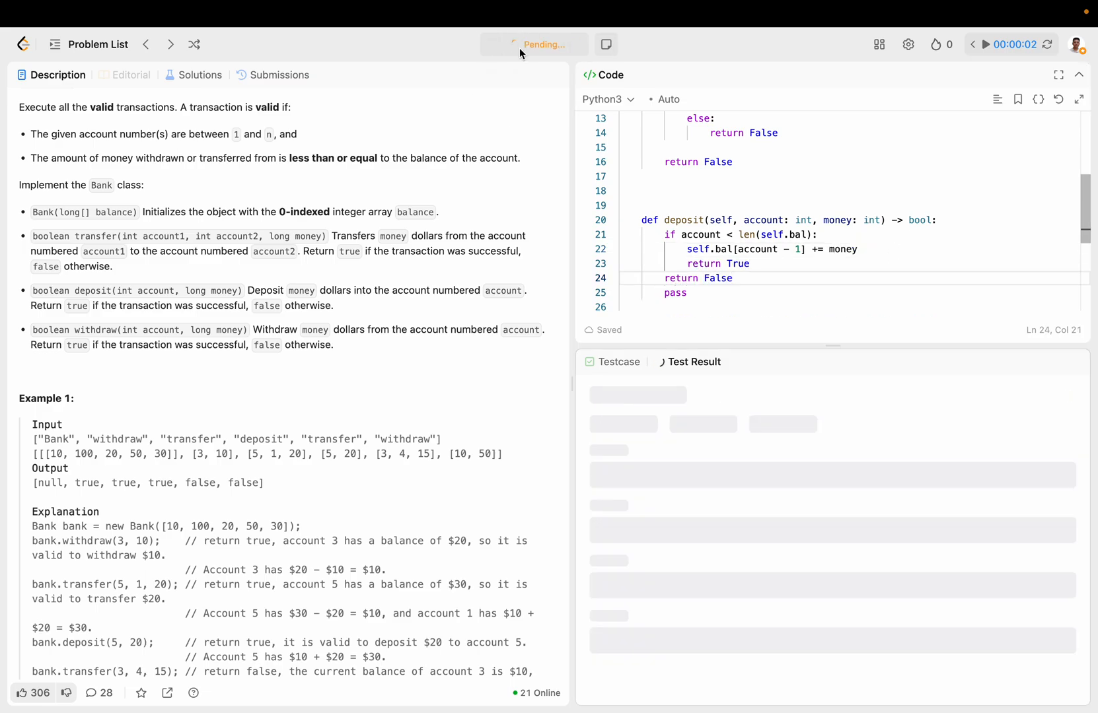
pyautogui.click(535, 44)
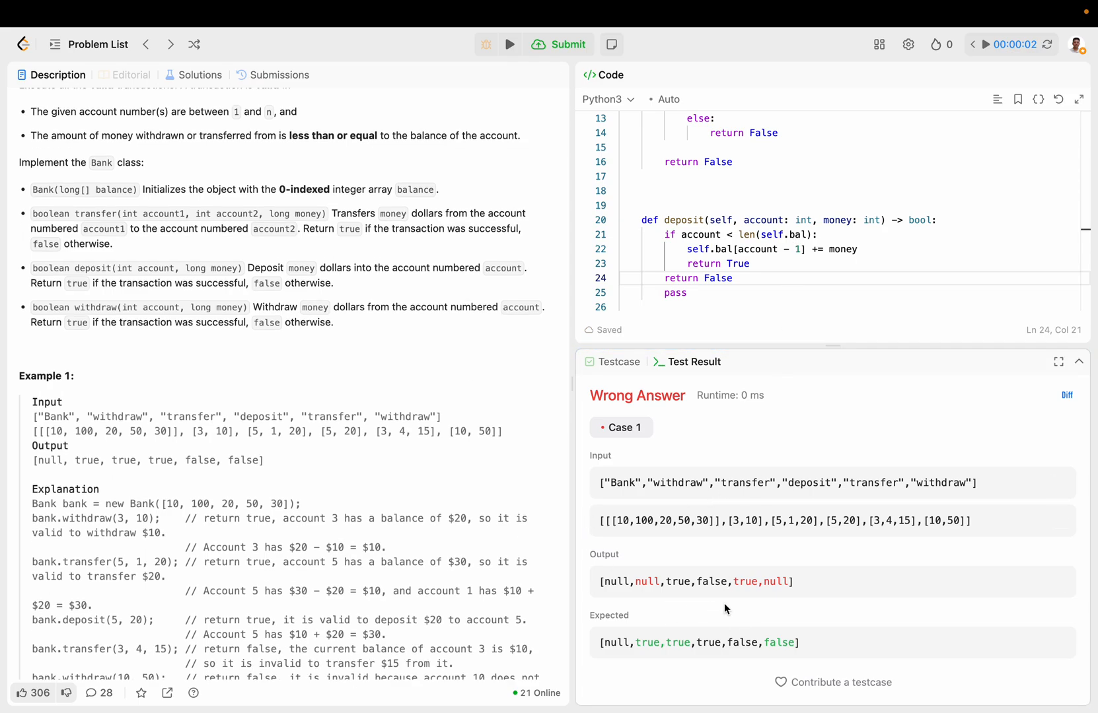
# - Implement withdraw with account <= len(self.bal) and balance >= money checks, return True, and run to Accepted
pyautogui.scroll(-3)
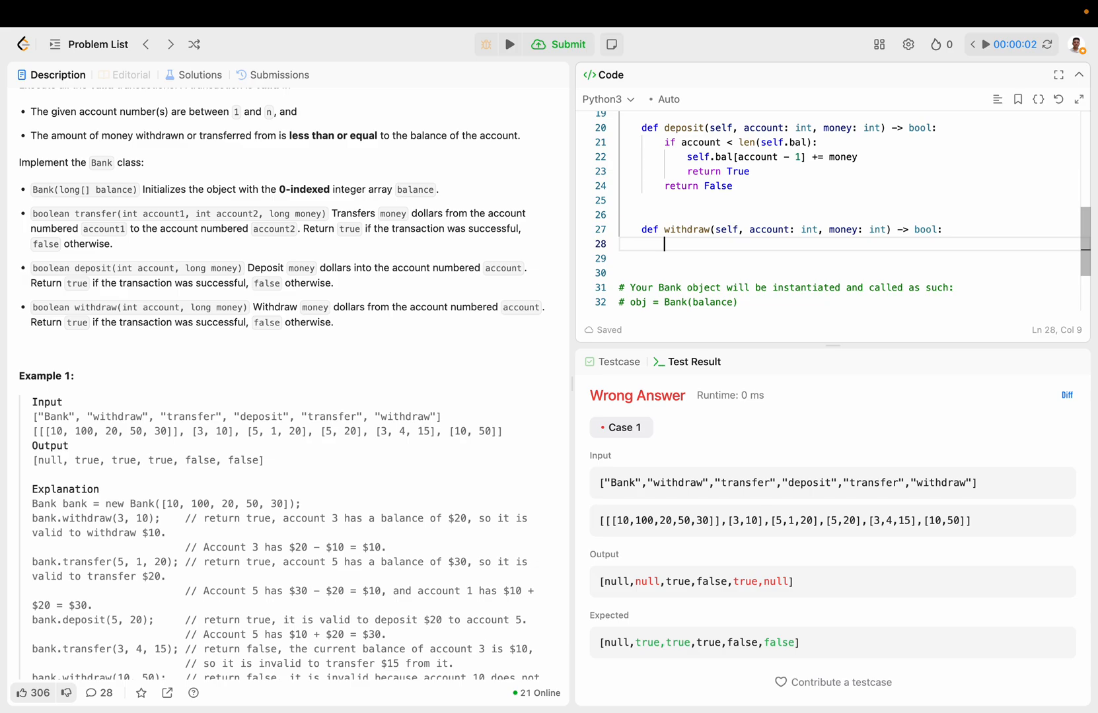
pyautogui.write('if account < le')
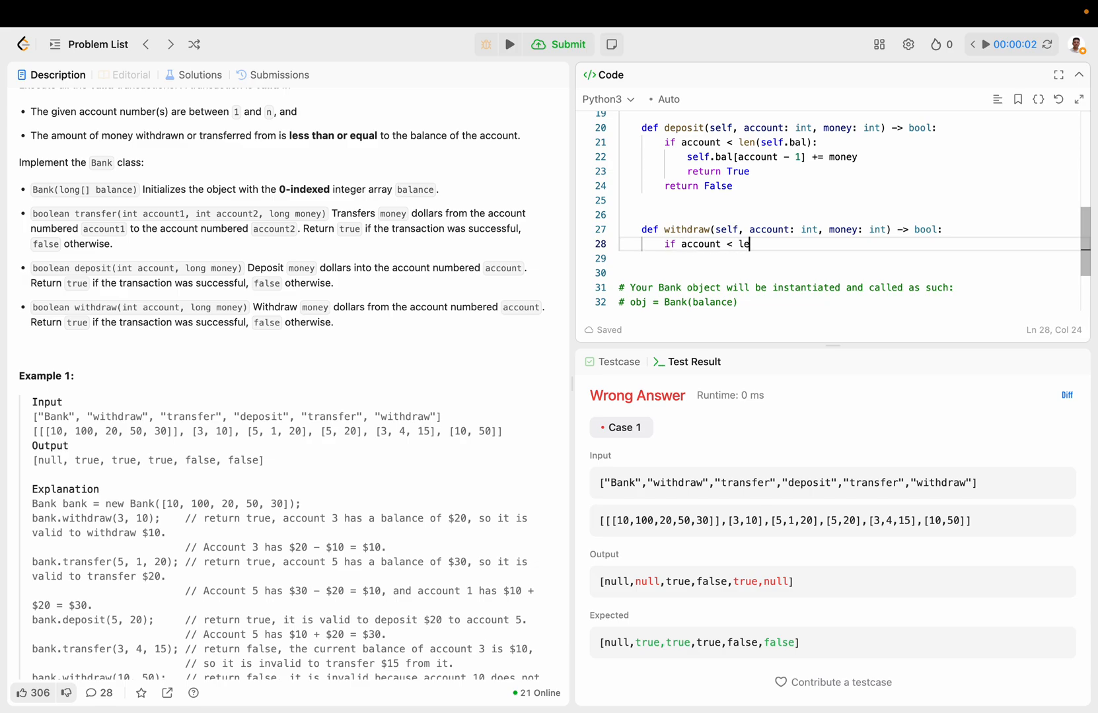
pyautogui.write('n(self.bal):')
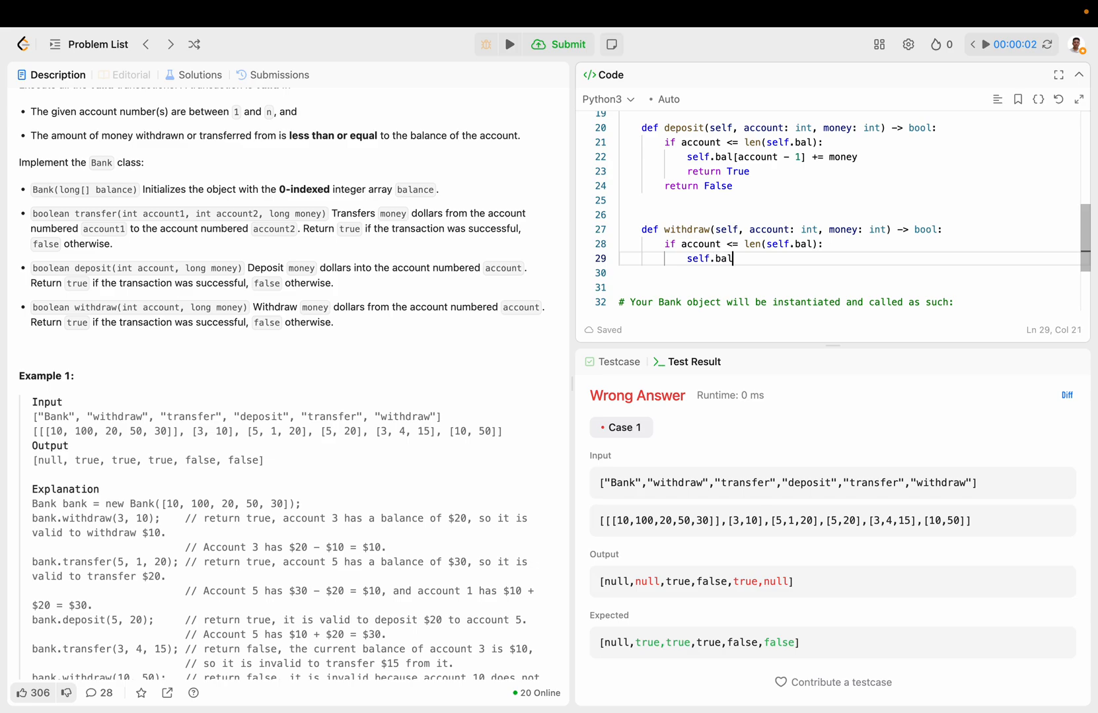
pyautogui.write('[account - 1] -= money')
pyautogui.write('if self.')
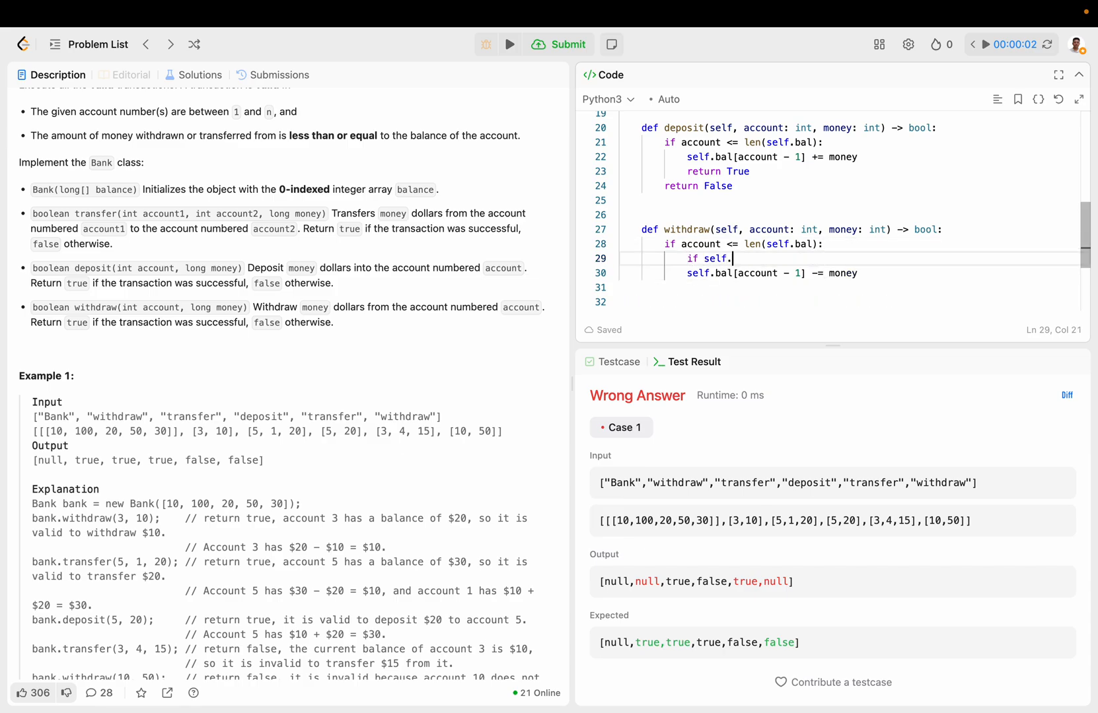
pyautogui.write('bal[account - 1]')
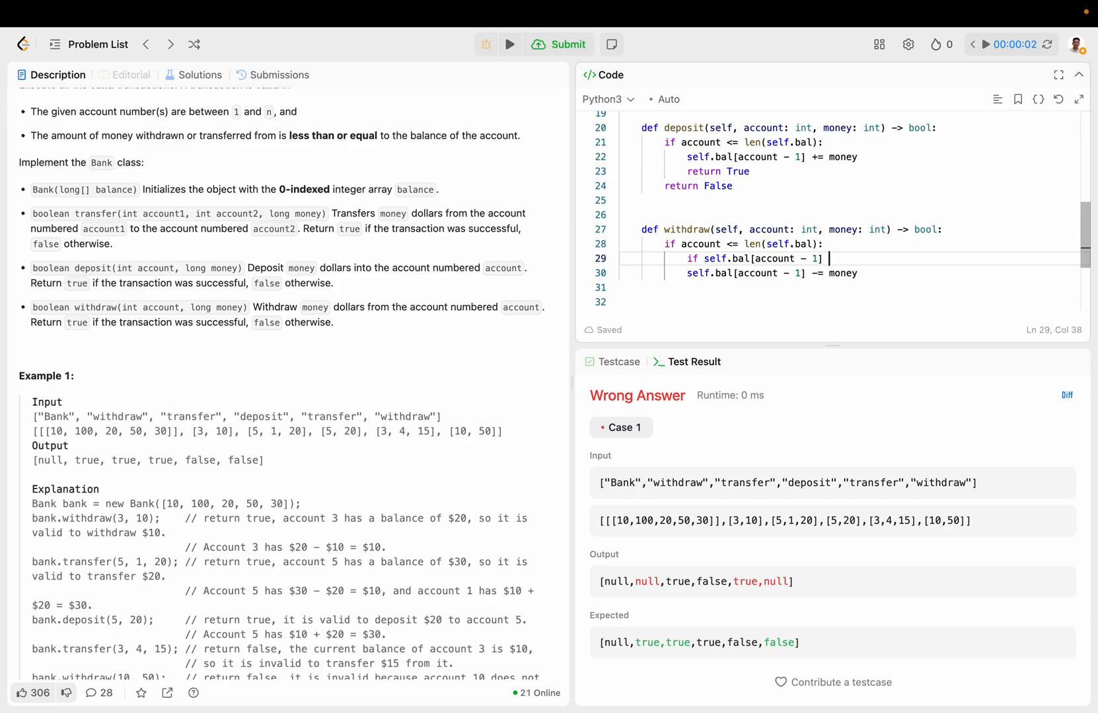
pyautogui.write('>= money:')
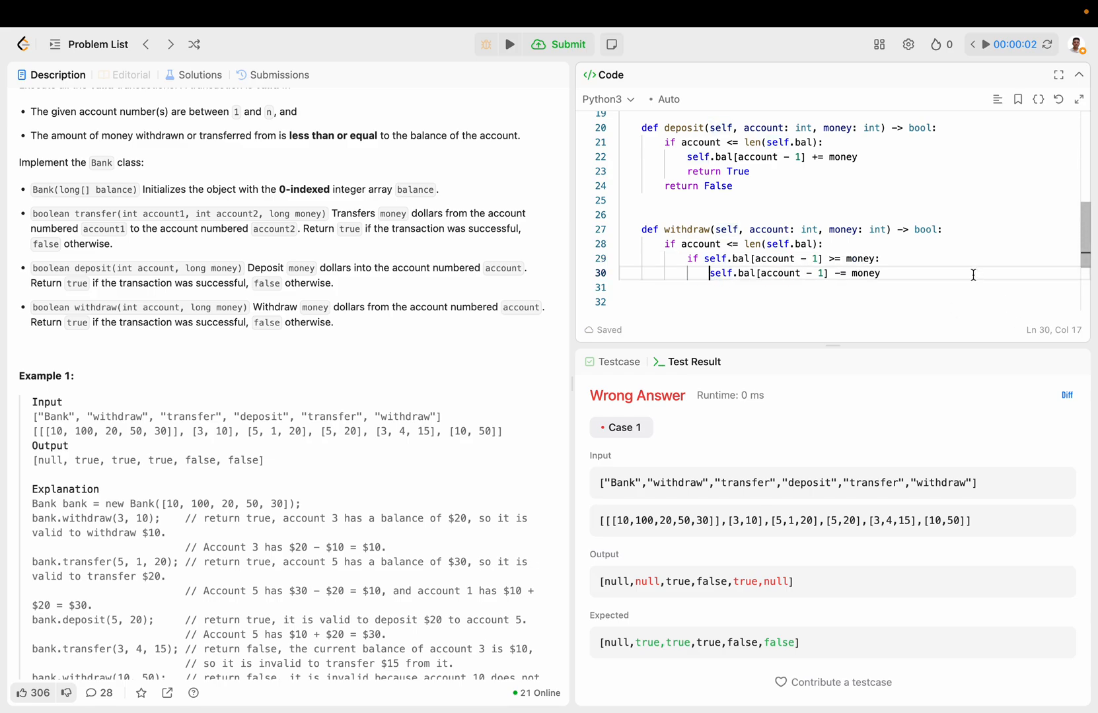
pyautogui.write('return T')
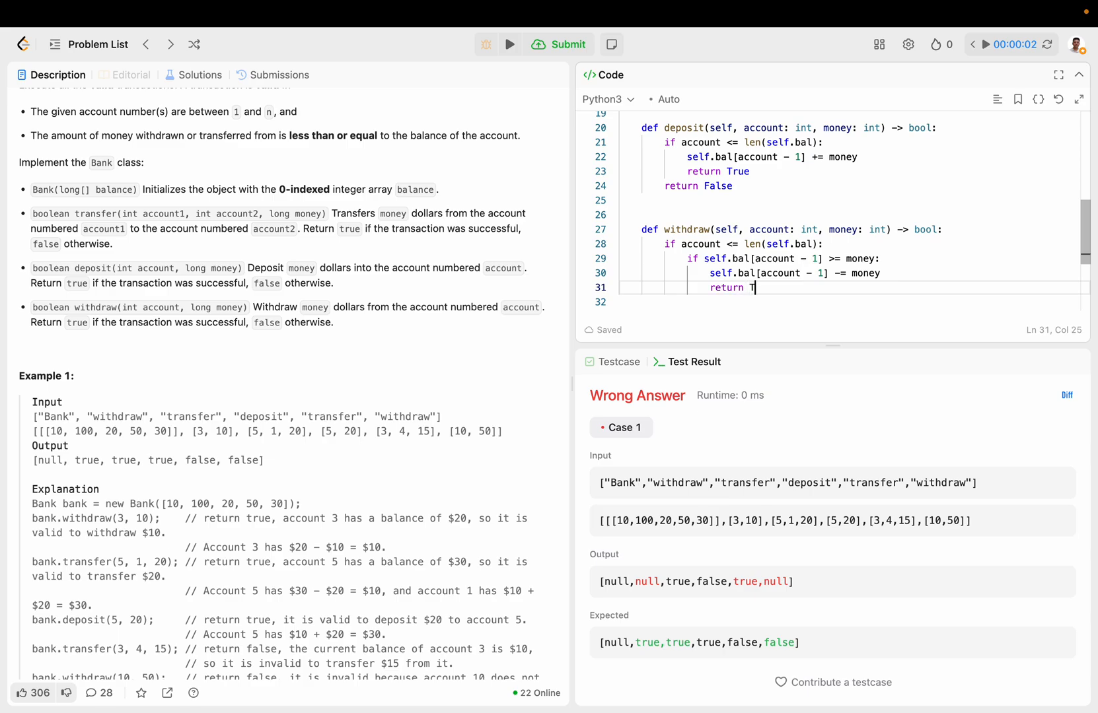
pyautogui.write('rue')
pyautogui.write('return Fa')
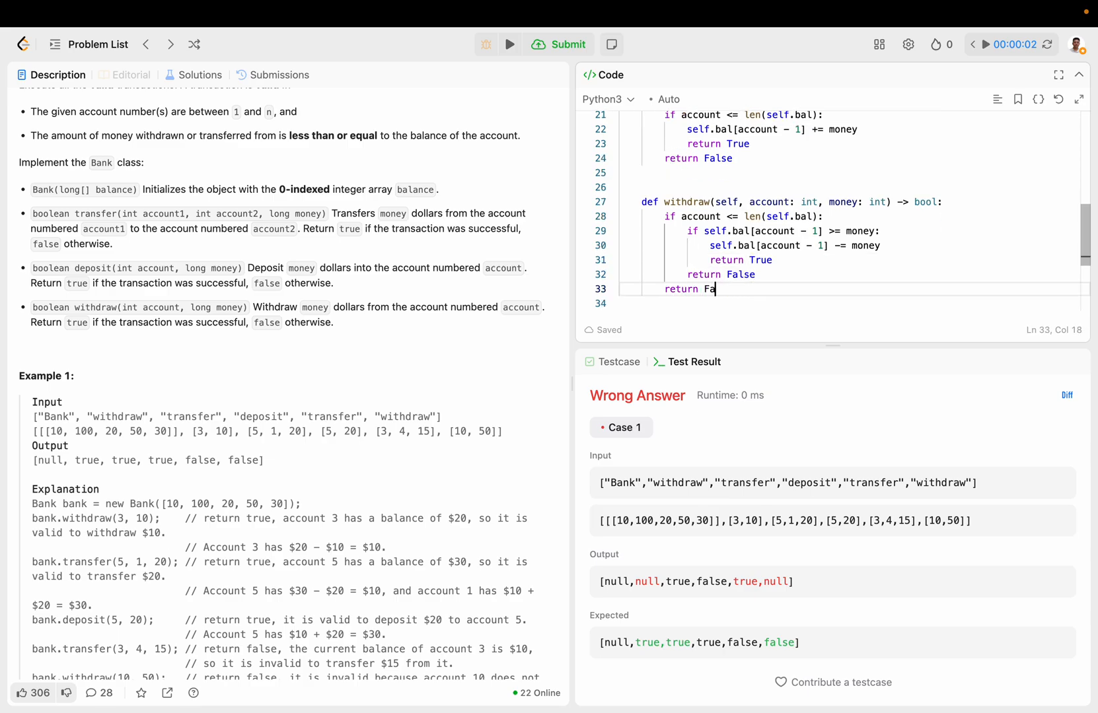
pyautogui.click(510, 44)
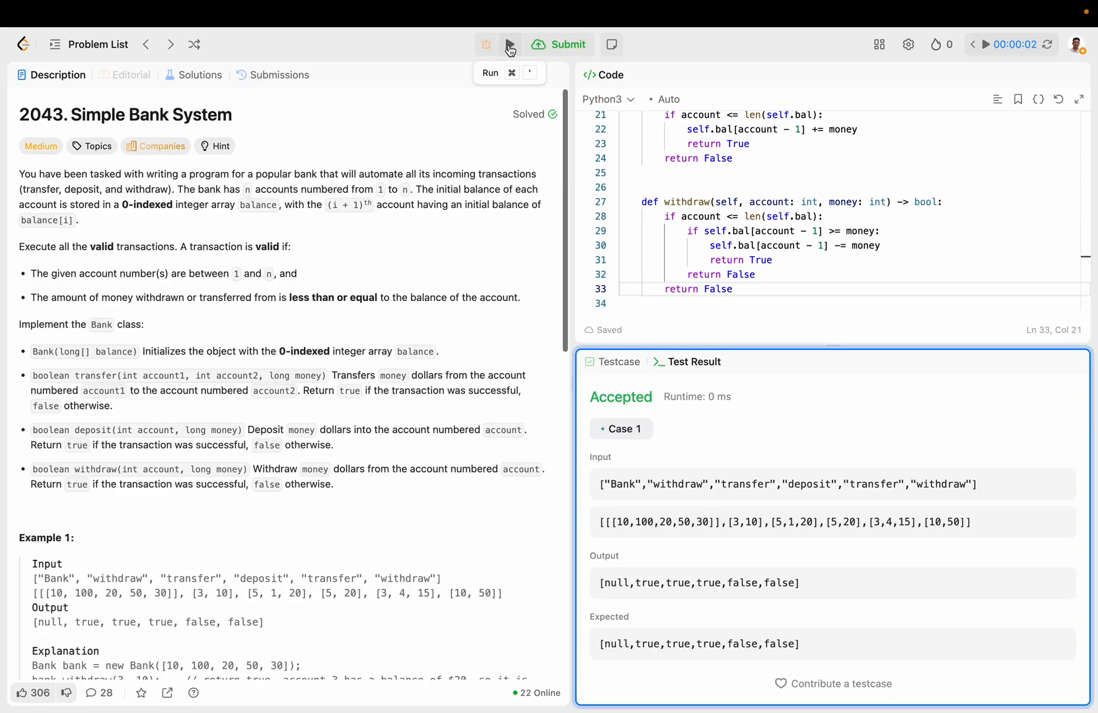
# - Submit the solution for an Accepted verdict and return to the problem description
pyautogui.click(509, 44)
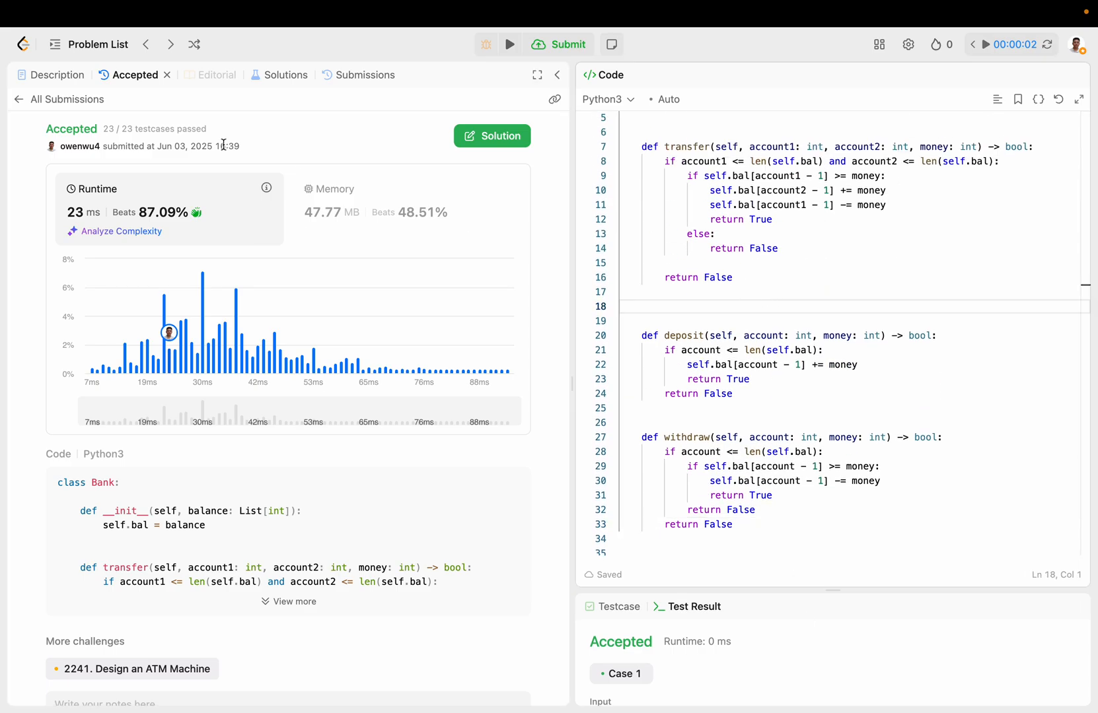
pyautogui.click(57, 75)
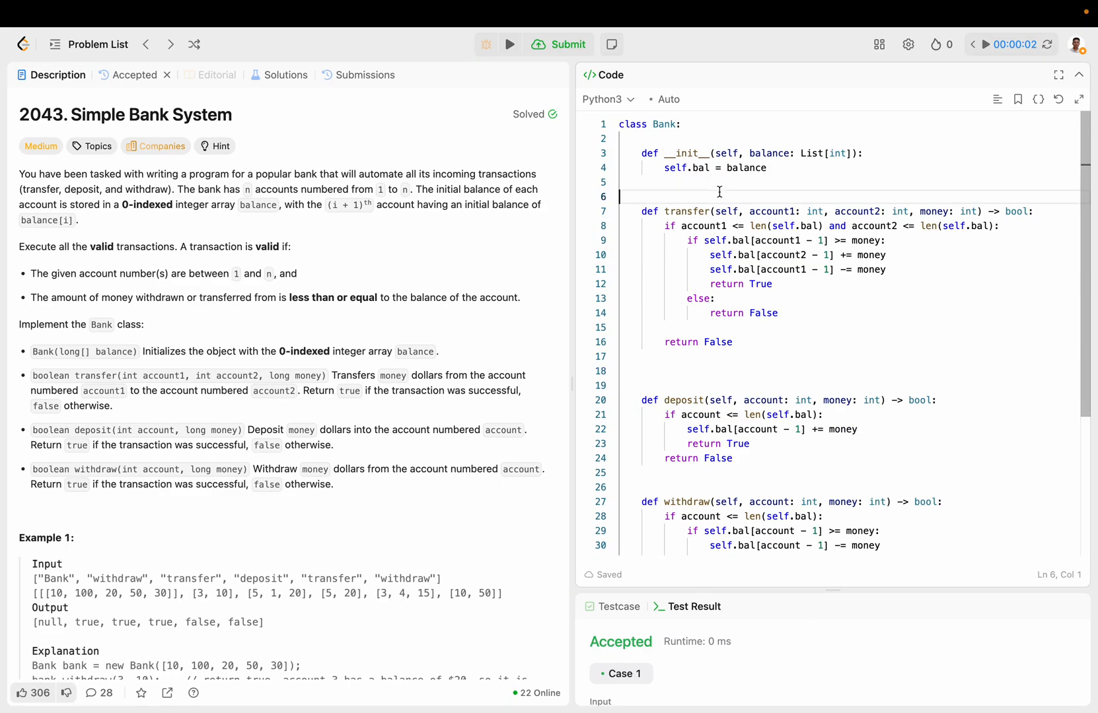